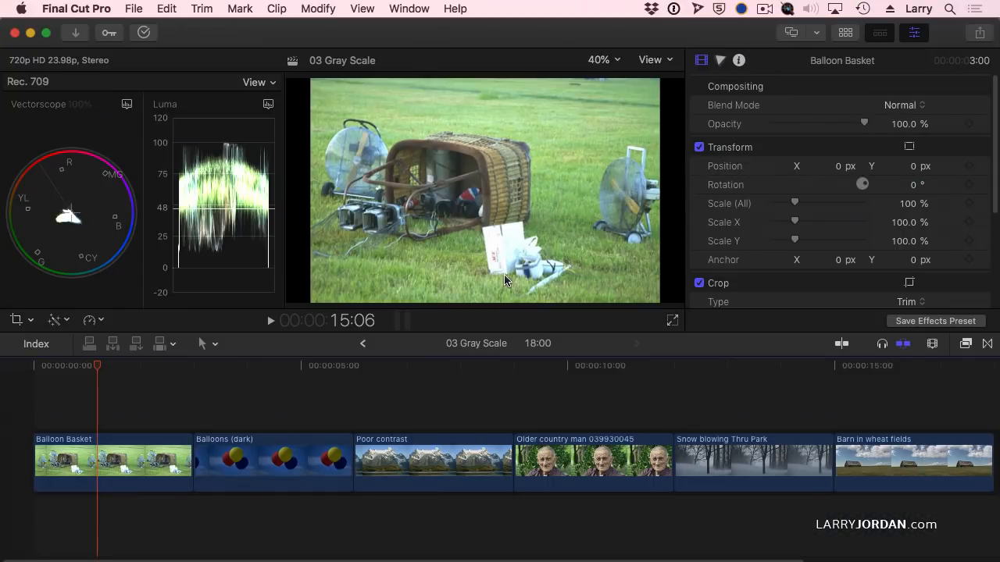
mouse_move(566, 221)
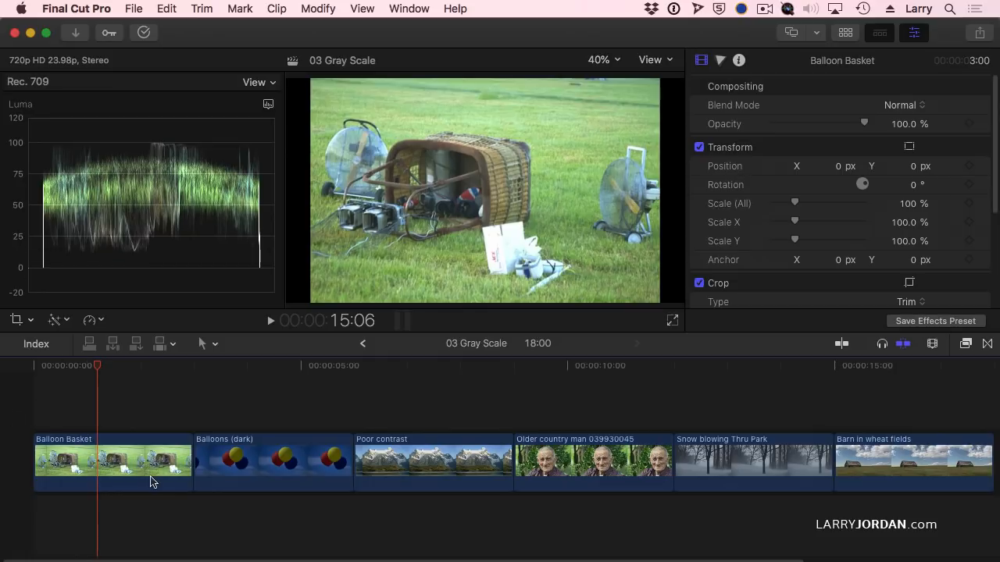
- Apply a Color Curves correction to the Balloon Basket clip from the Color Inspector
left_click(112, 460)
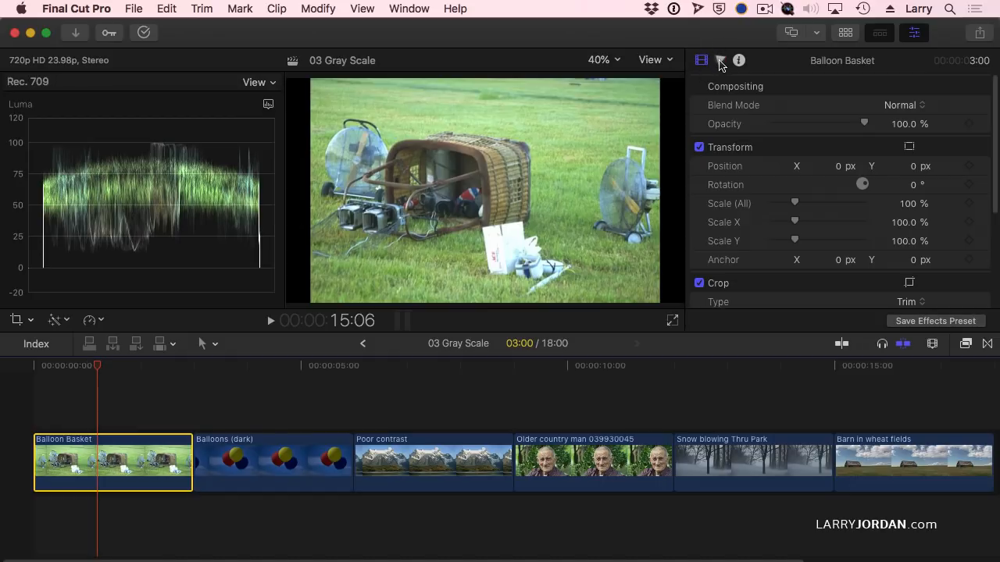
left_click(719, 60)
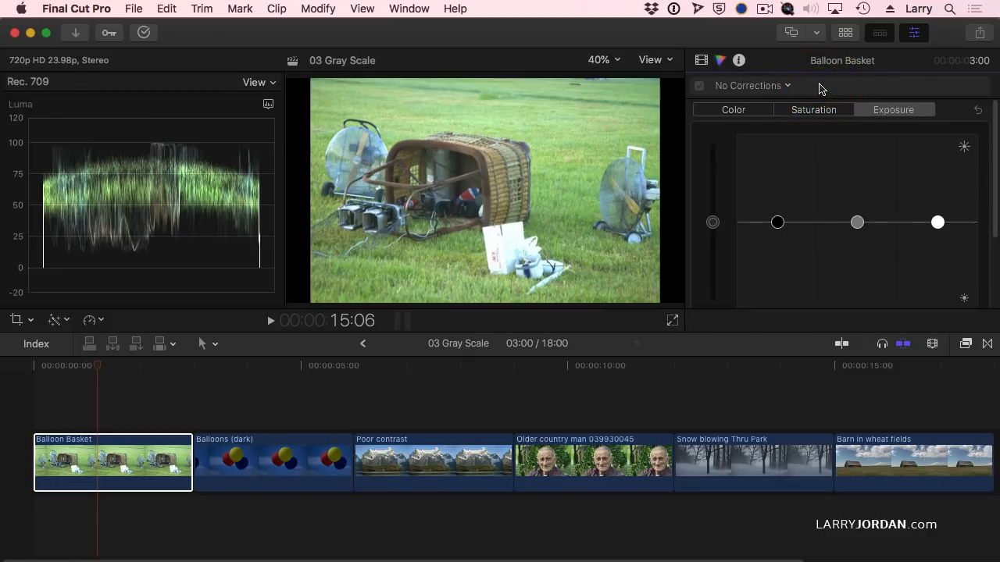
left_click(787, 85)
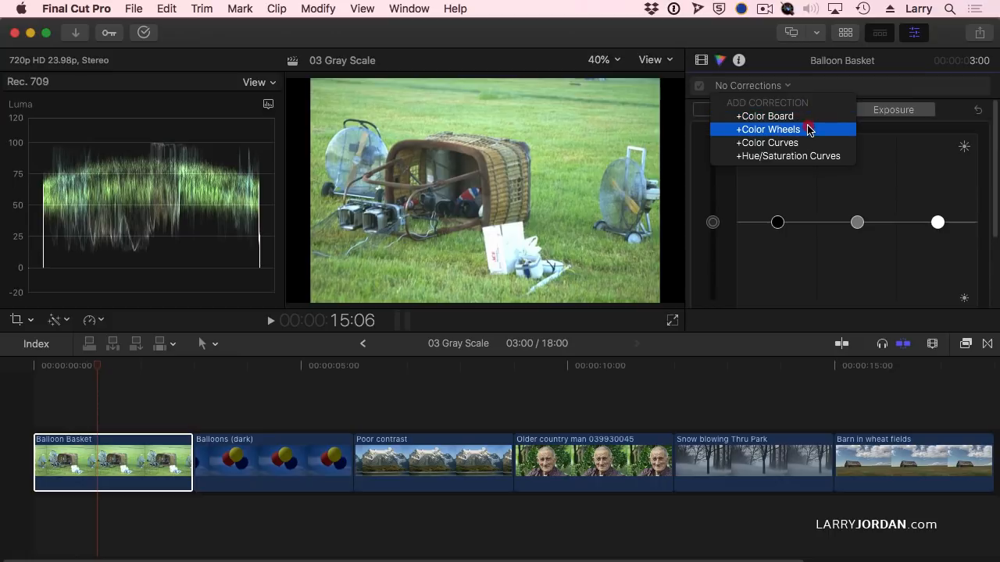
mouse_move(809, 134)
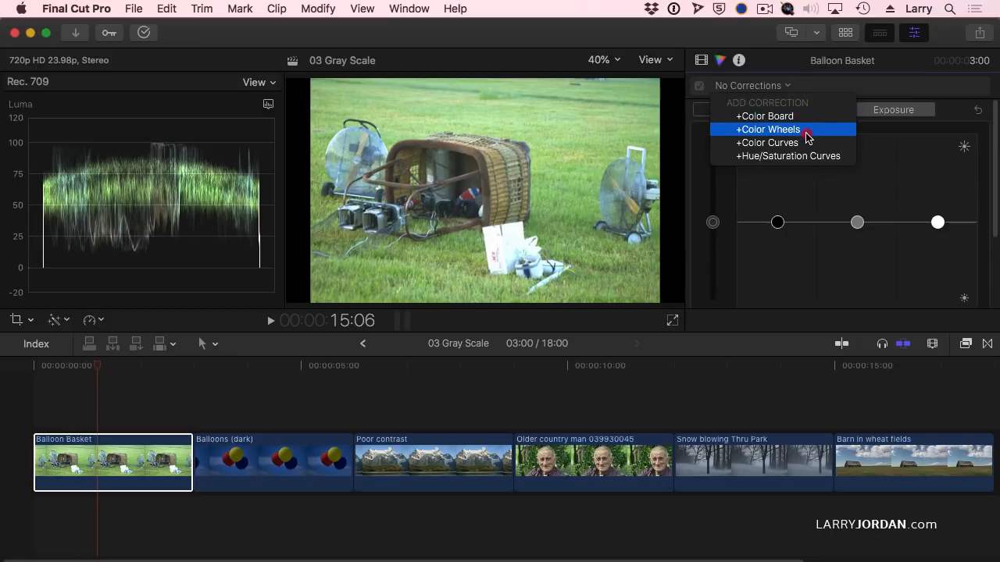
mouse_move(804, 143)
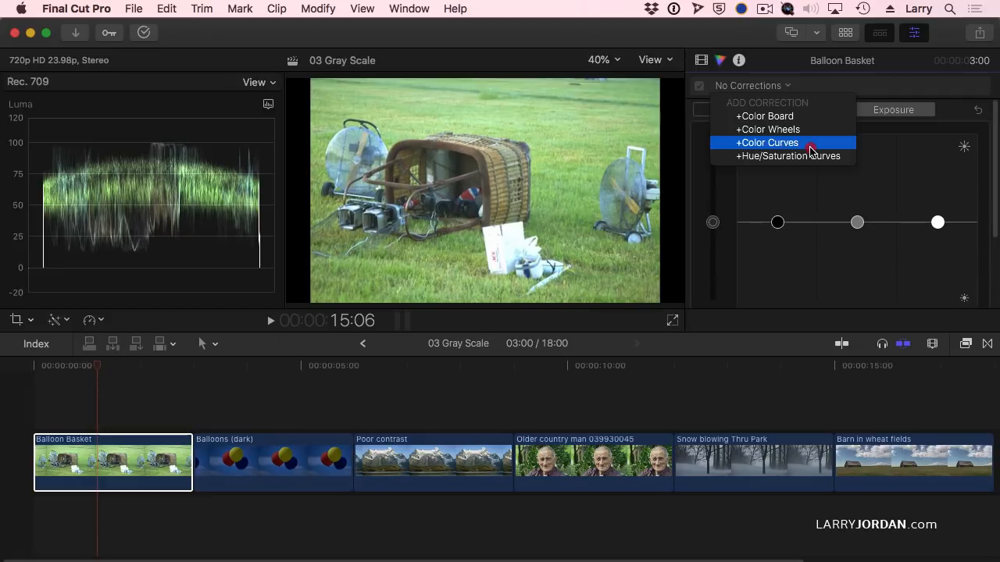
mouse_move(788, 155)
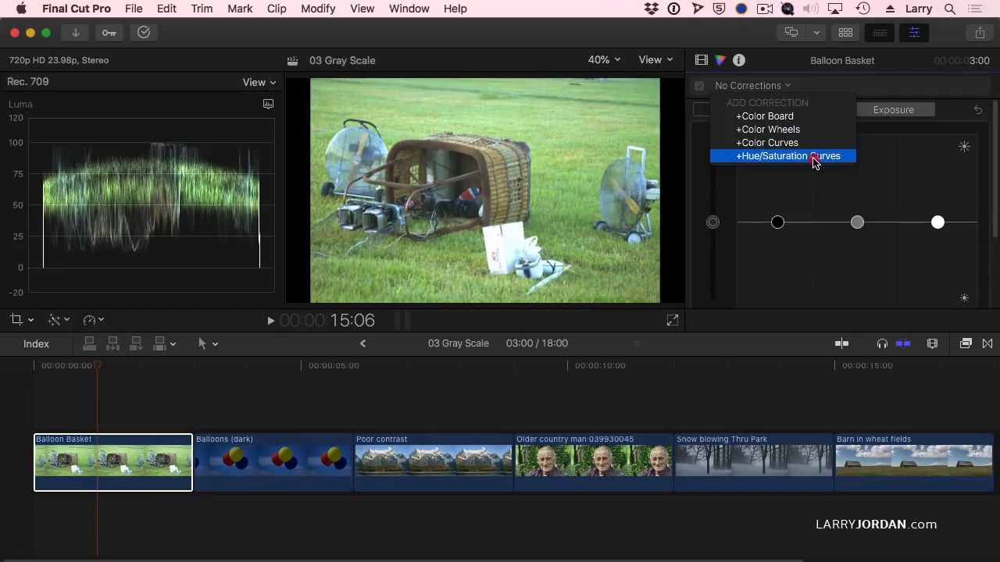
mouse_move(812, 144)
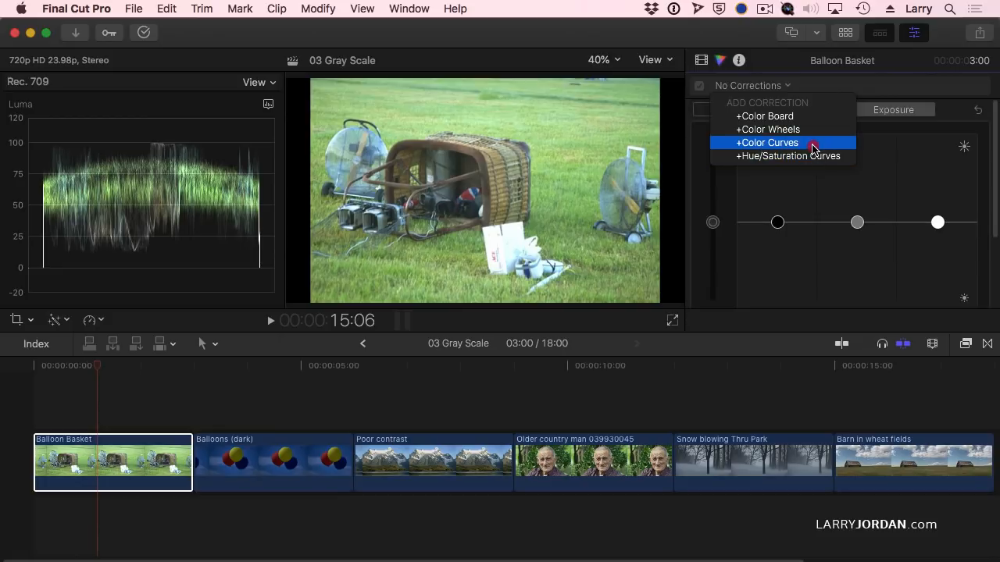
left_click(767, 142)
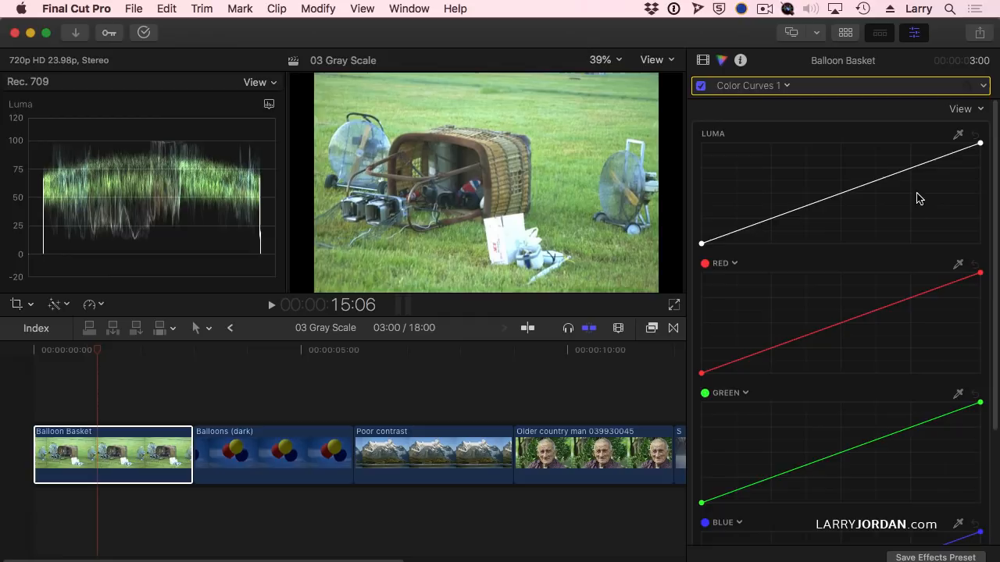
mouse_move(734, 94)
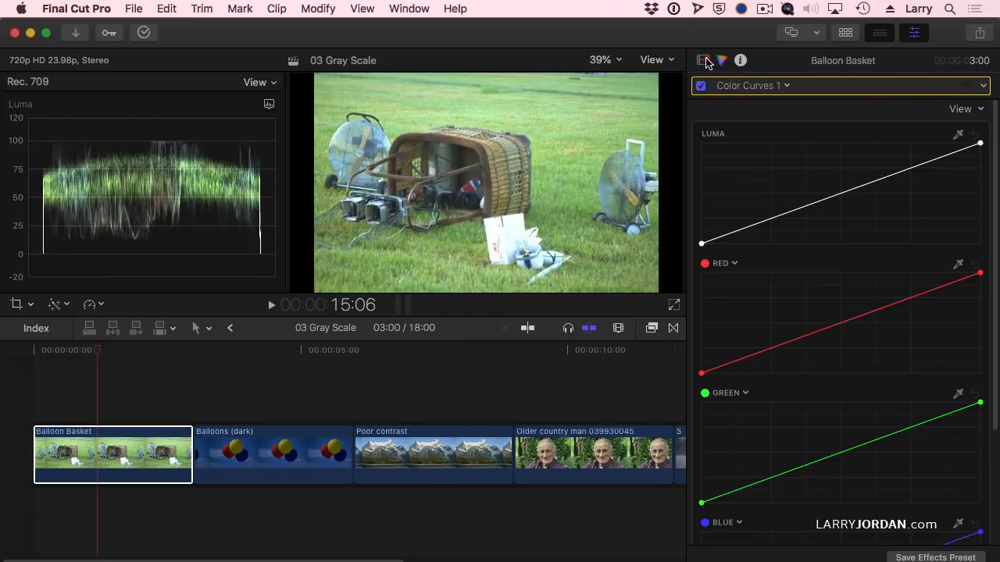
- Remove Color Curves 1 in the Video Inspector and return to the Color Inspector
left_click(703, 60)
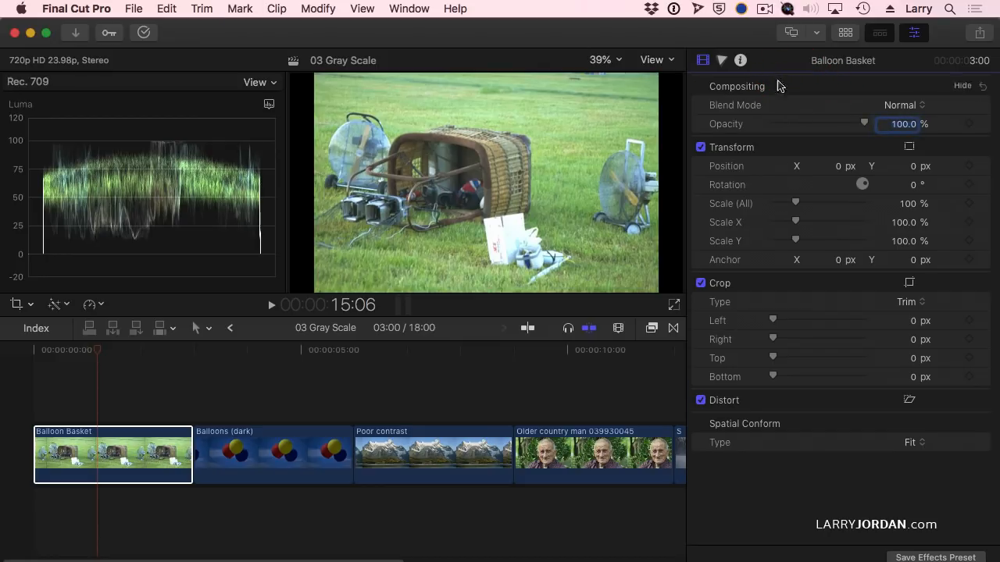
left_click(720, 60)
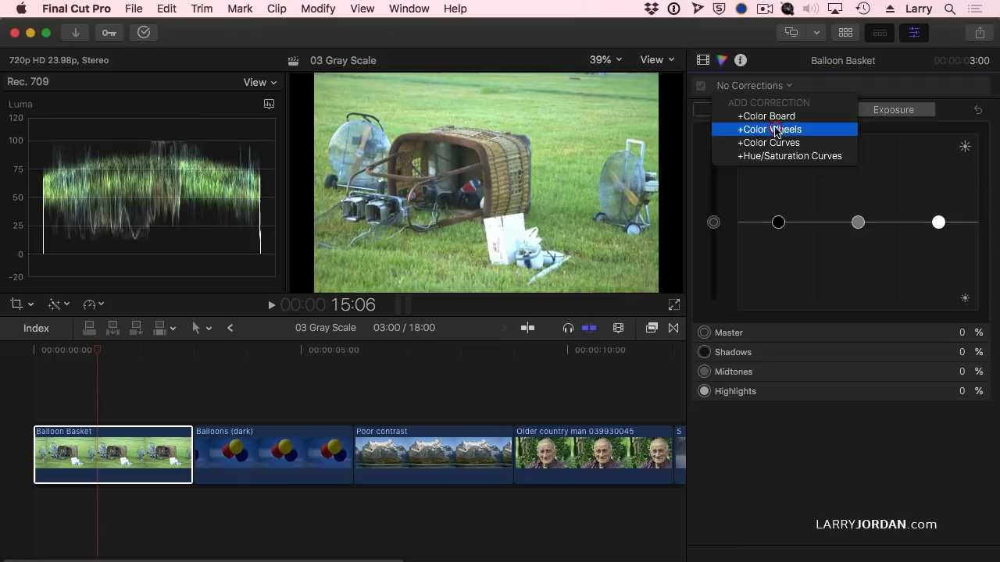
- Add Color Wheels to Balloon Basket, preview the single Highlights wheel, then show All Wheels
left_click(769, 129)
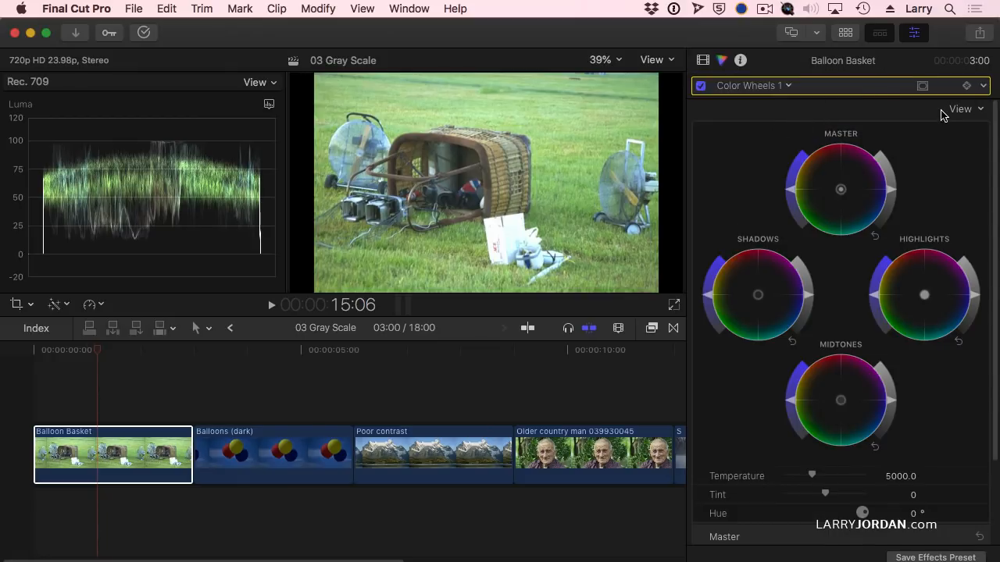
left_click(960, 109)
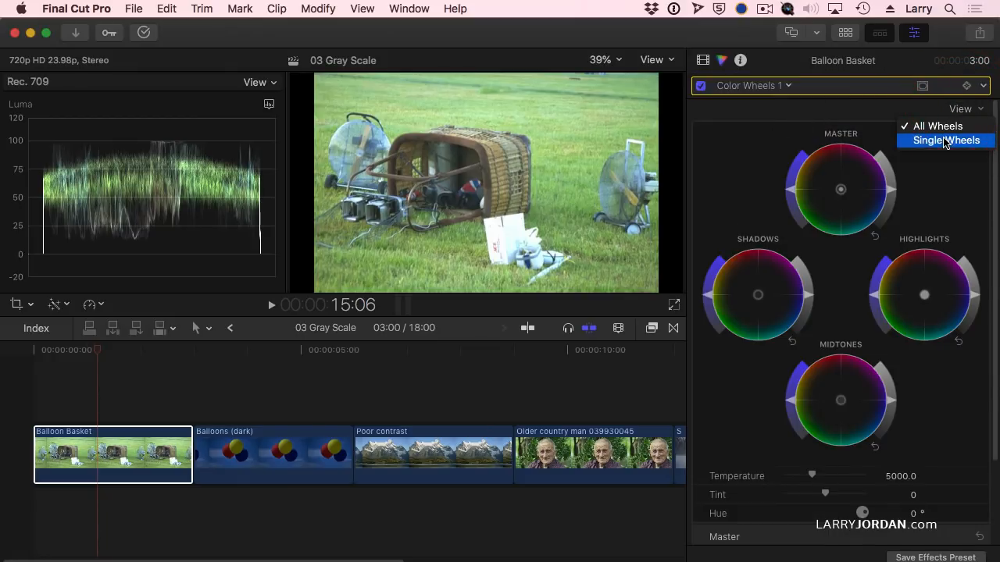
left_click(946, 139)
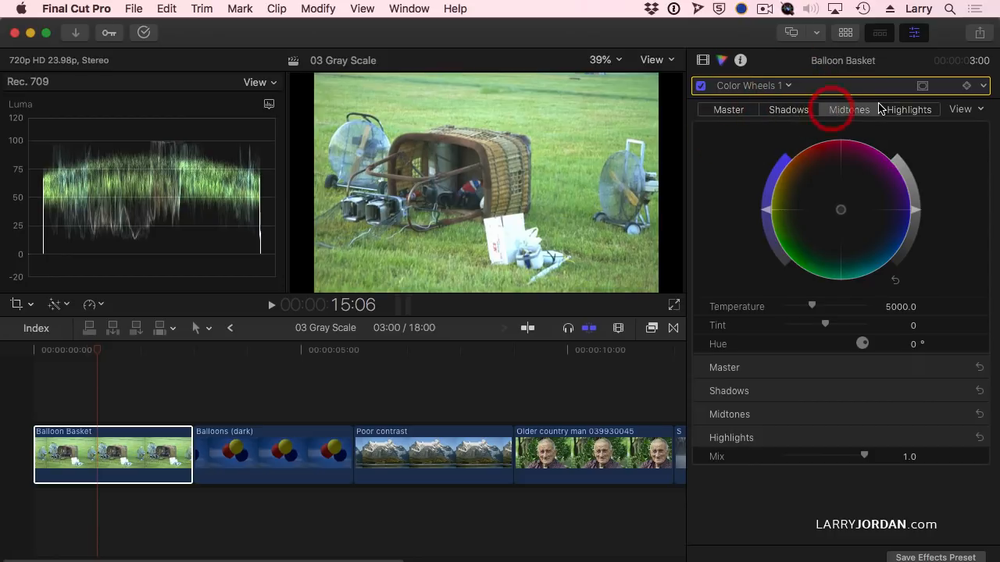
left_click(908, 109)
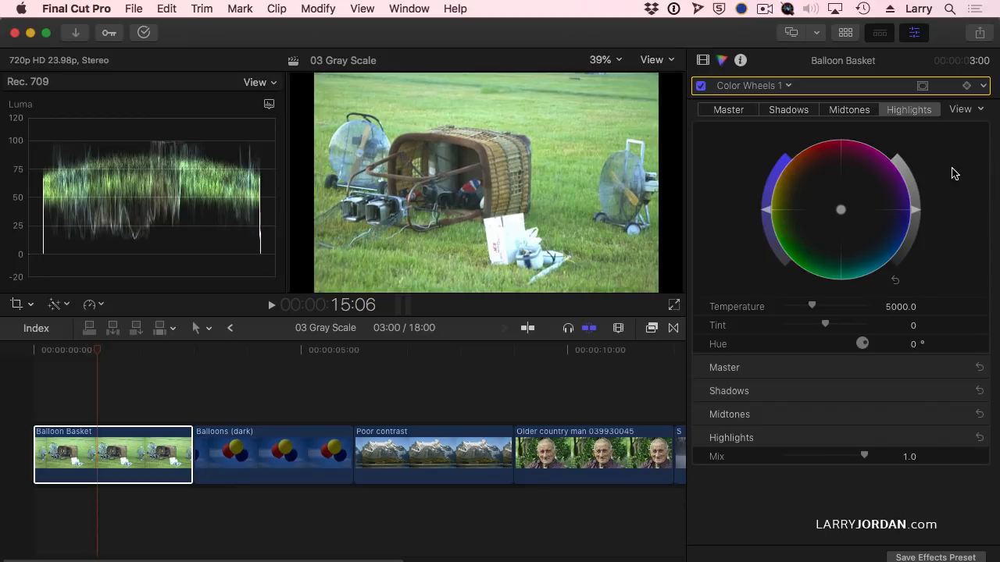
left_click(962, 109)
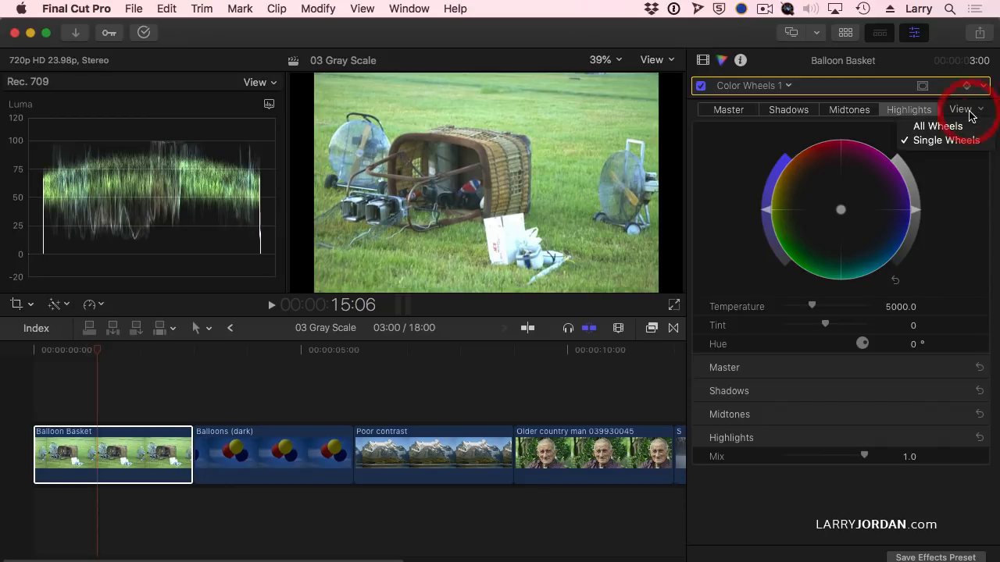
left_click(937, 126)
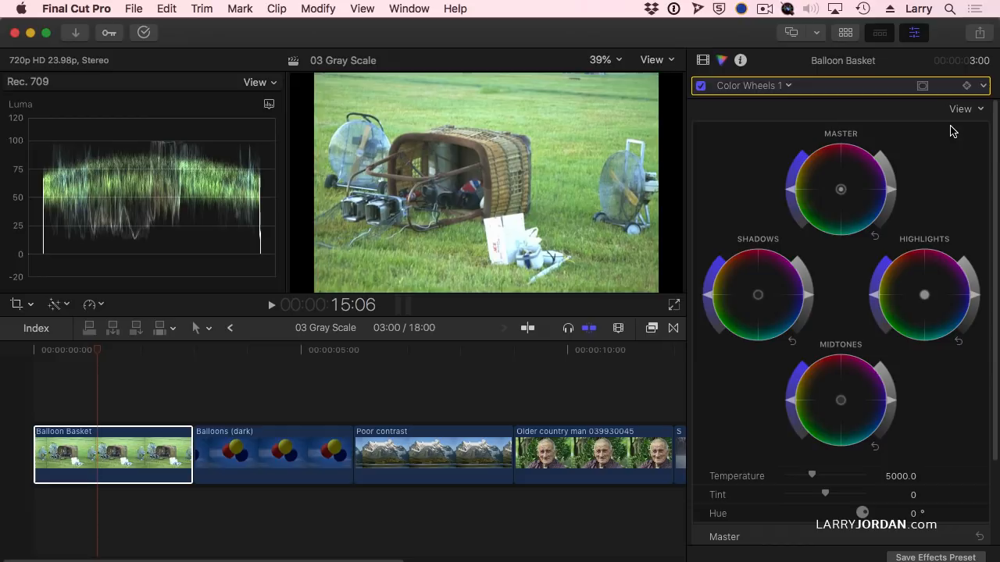
mouse_move(811, 209)
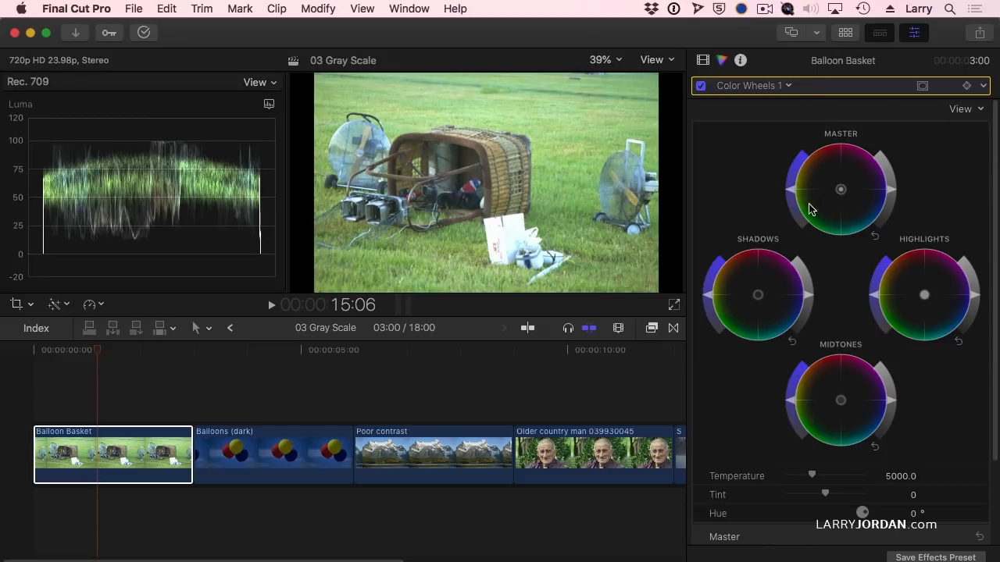
mouse_move(992, 293)
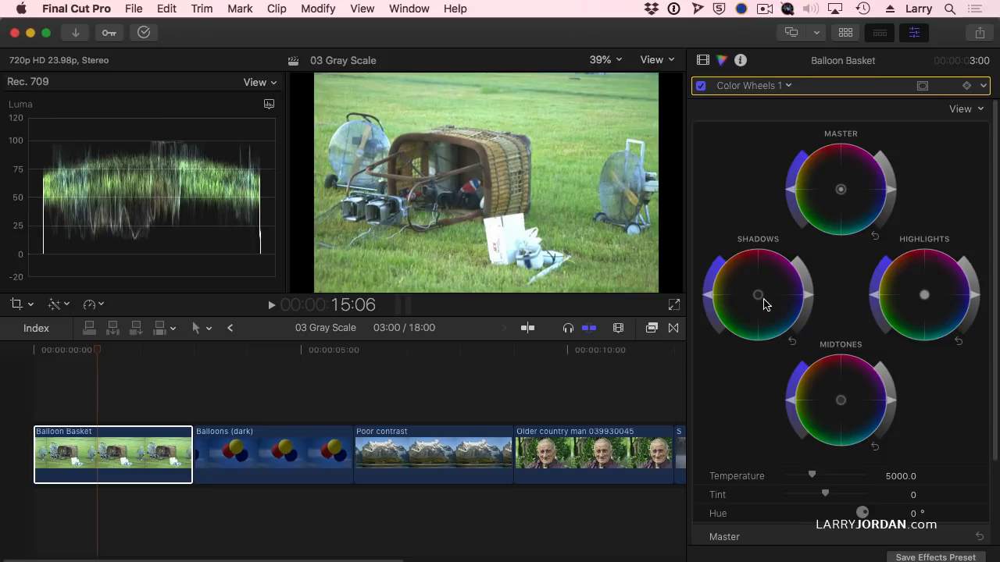
mouse_move(734, 346)
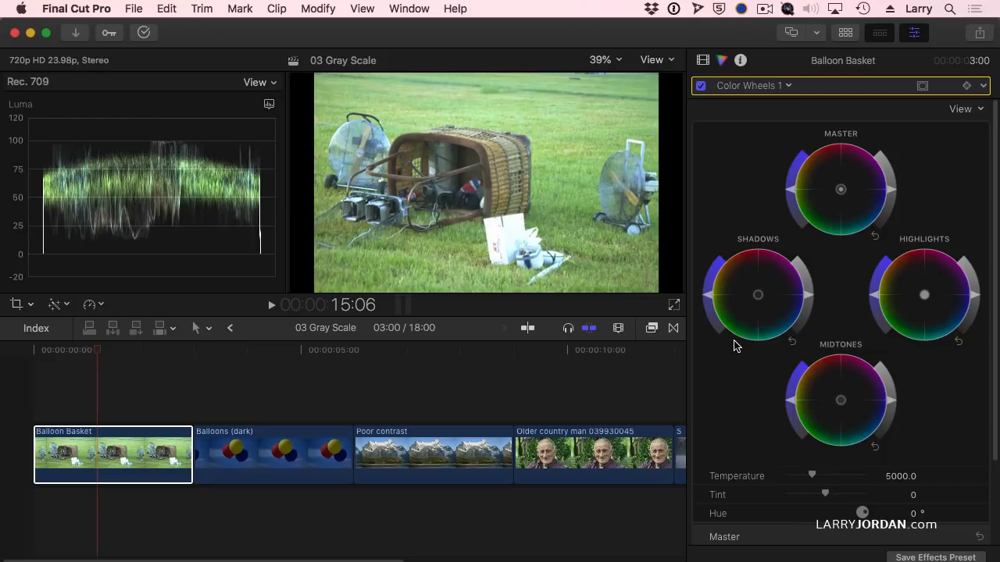
mouse_move(966, 318)
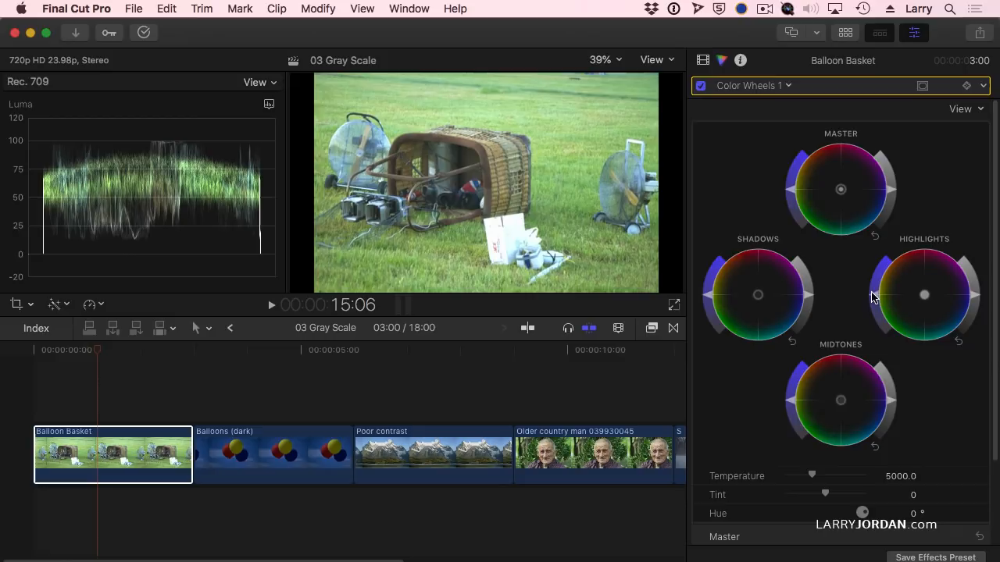
mouse_move(889, 257)
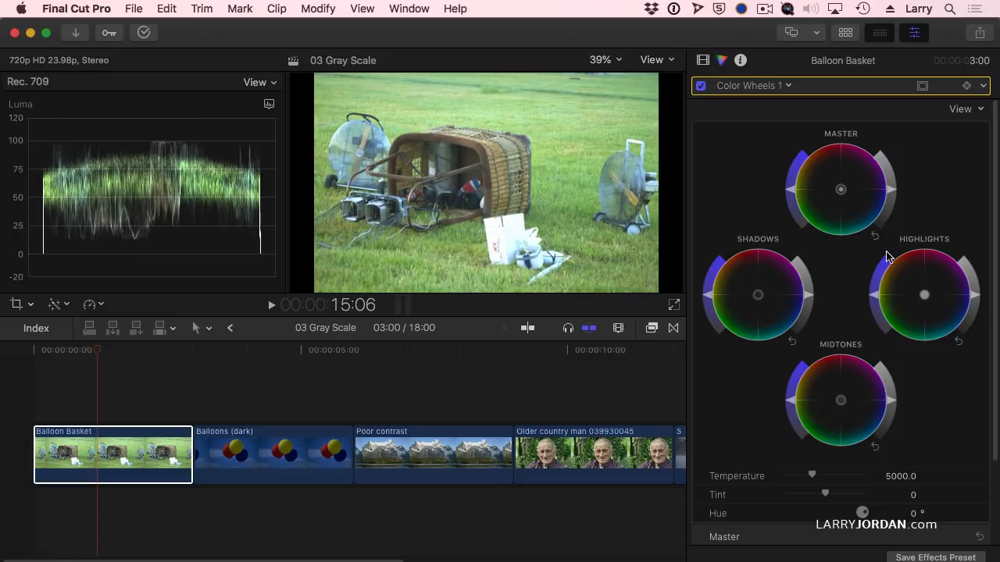
mouse_move(937, 279)
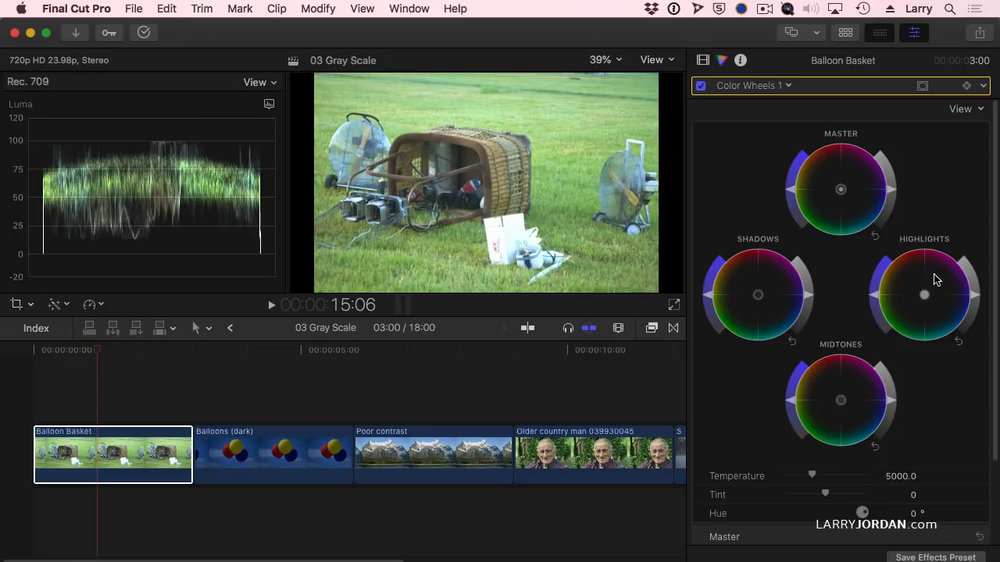
mouse_move(933, 303)
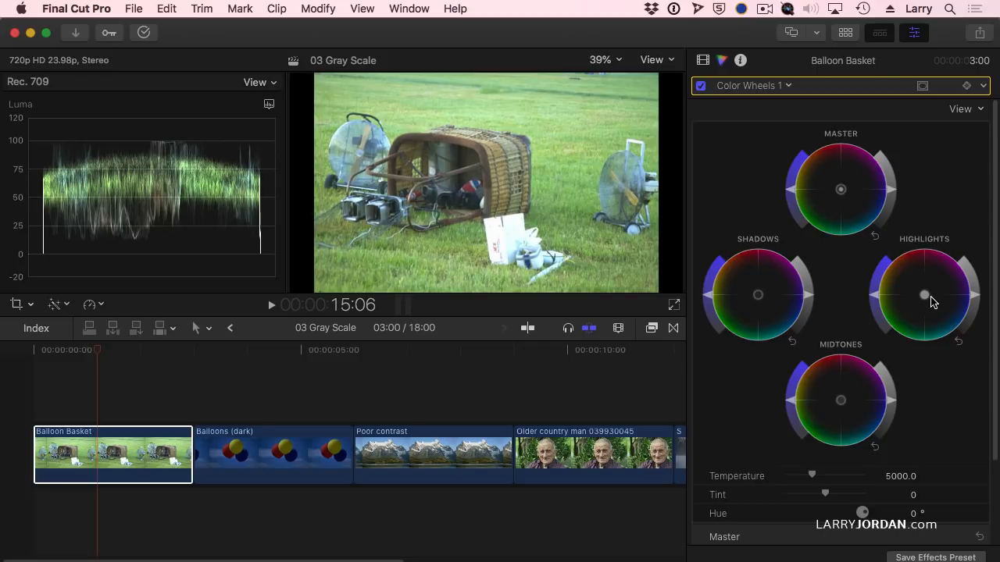
mouse_move(559, 475)
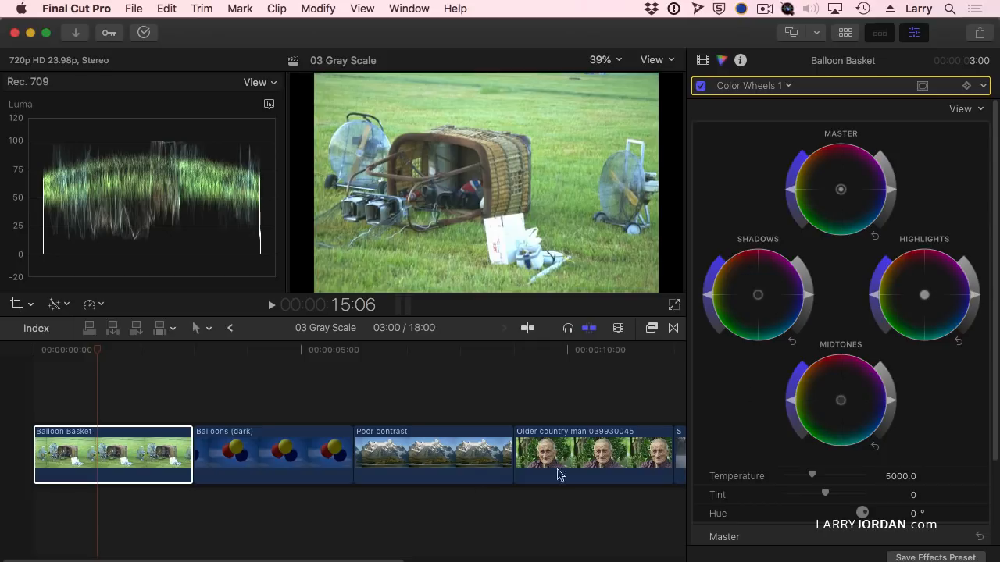
- Lower the Shadows and Highlights brightness sliders so highlights peak near 68 on the waveform
left_click(113, 453)
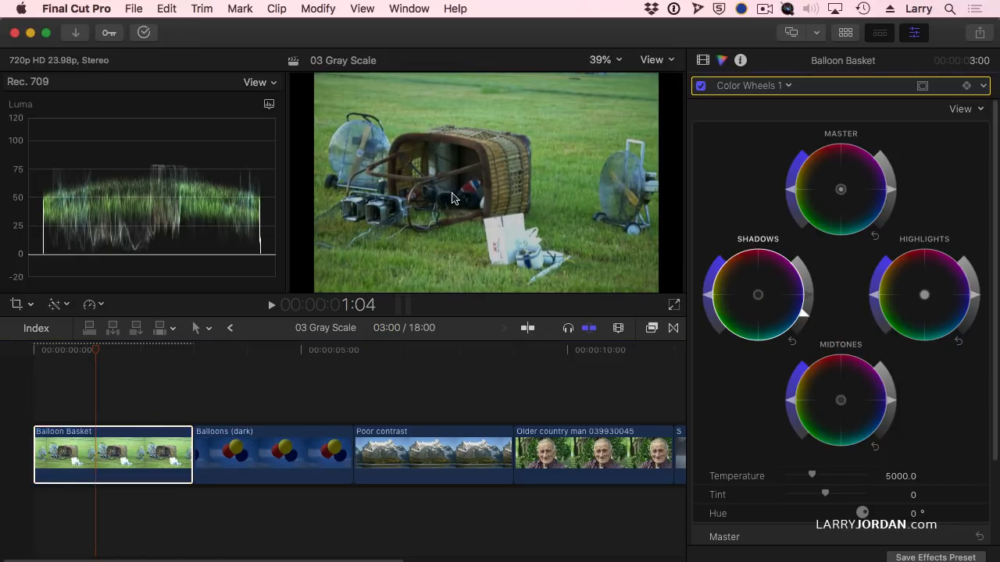
mouse_move(811, 322)
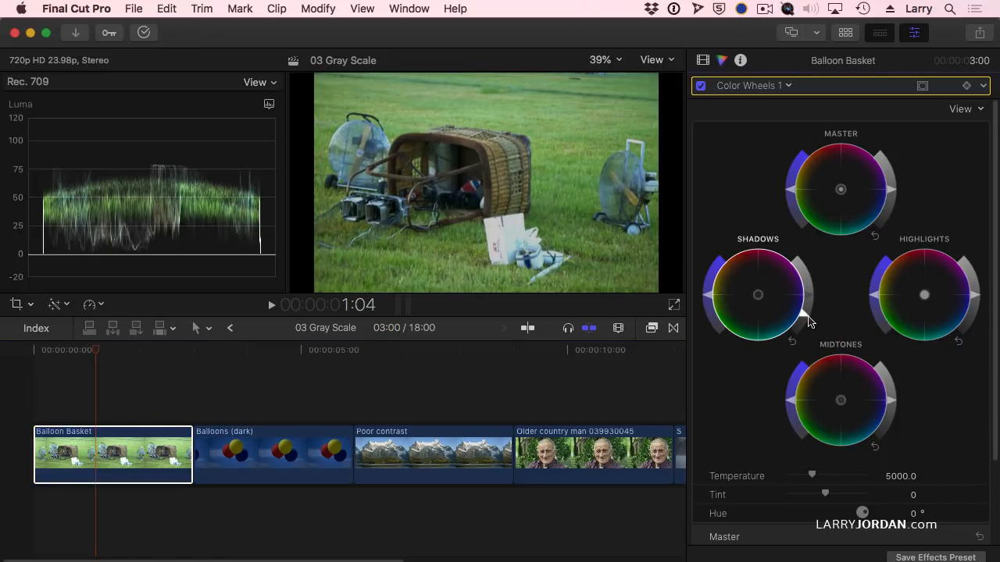
left_click_drag(810, 320, 771, 349)
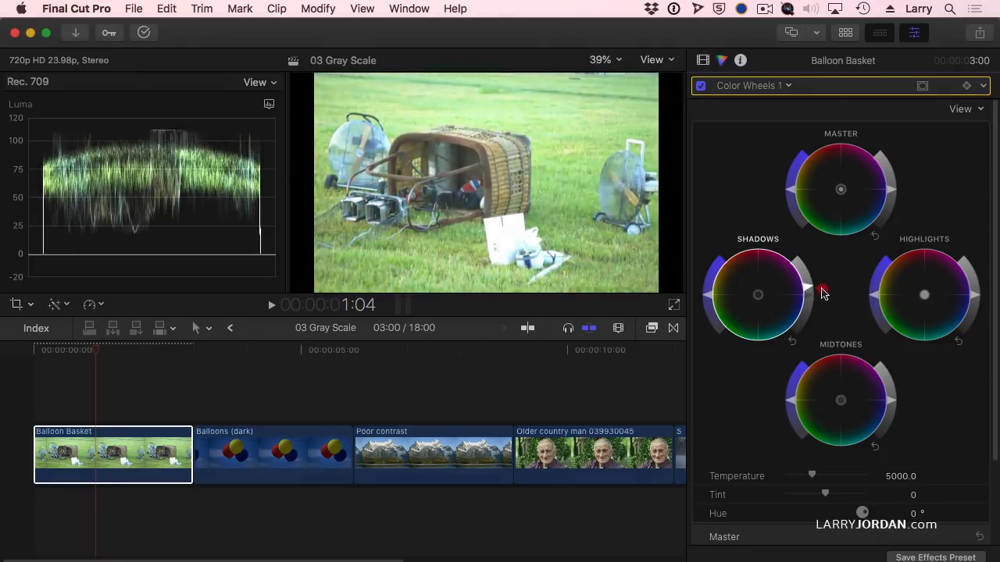
left_click_drag(820, 293, 803, 320)
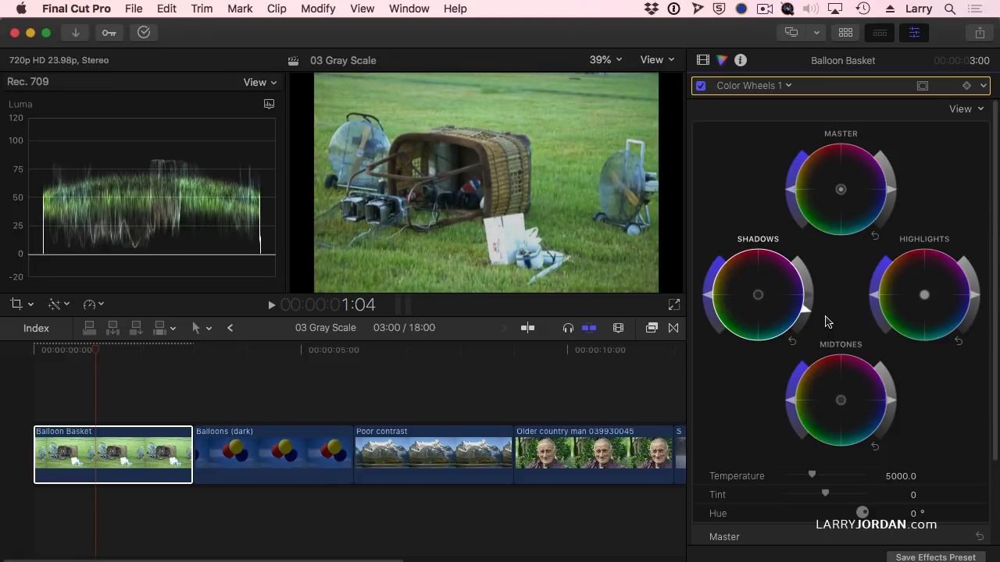
mouse_move(295, 199)
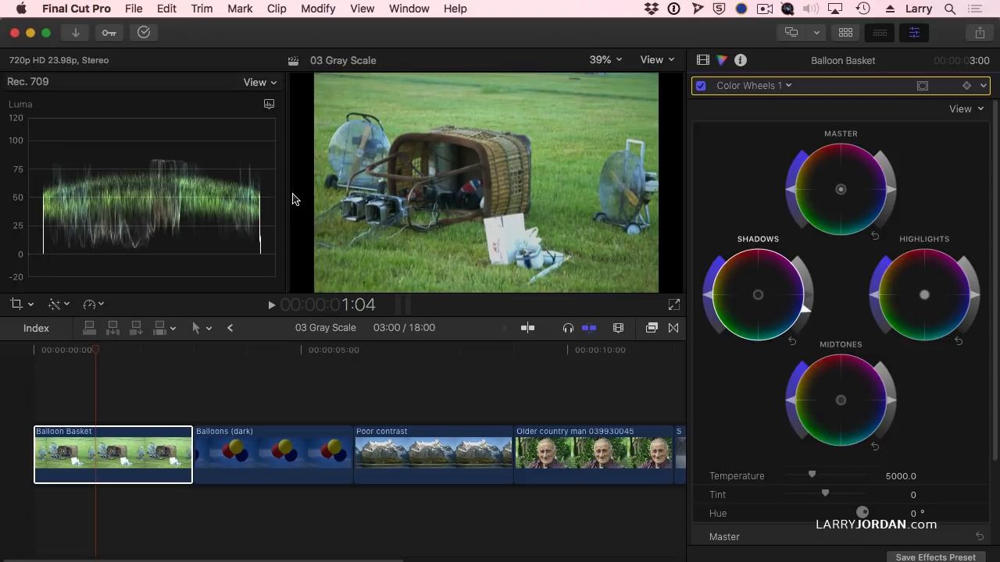
mouse_move(982, 294)
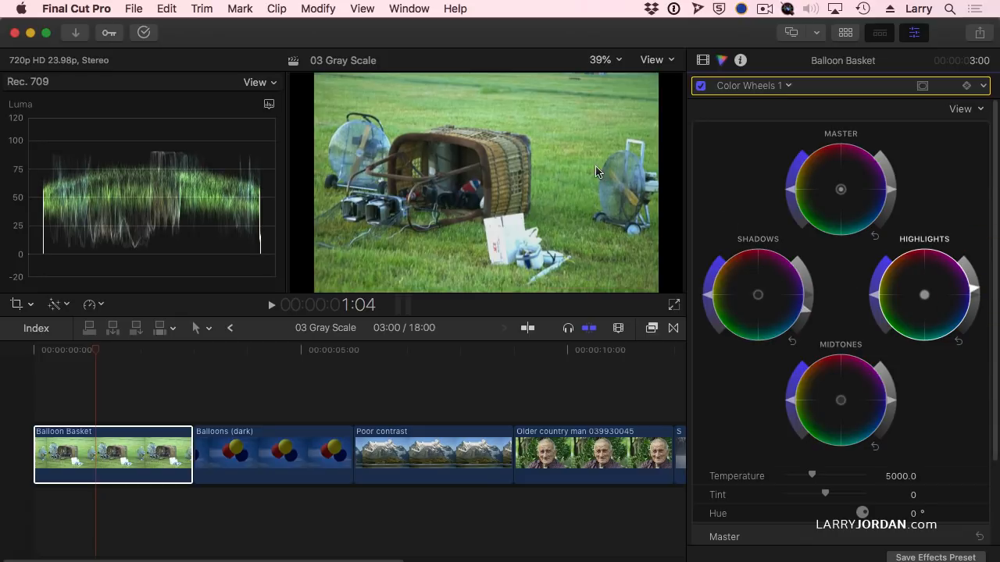
mouse_move(307, 249)
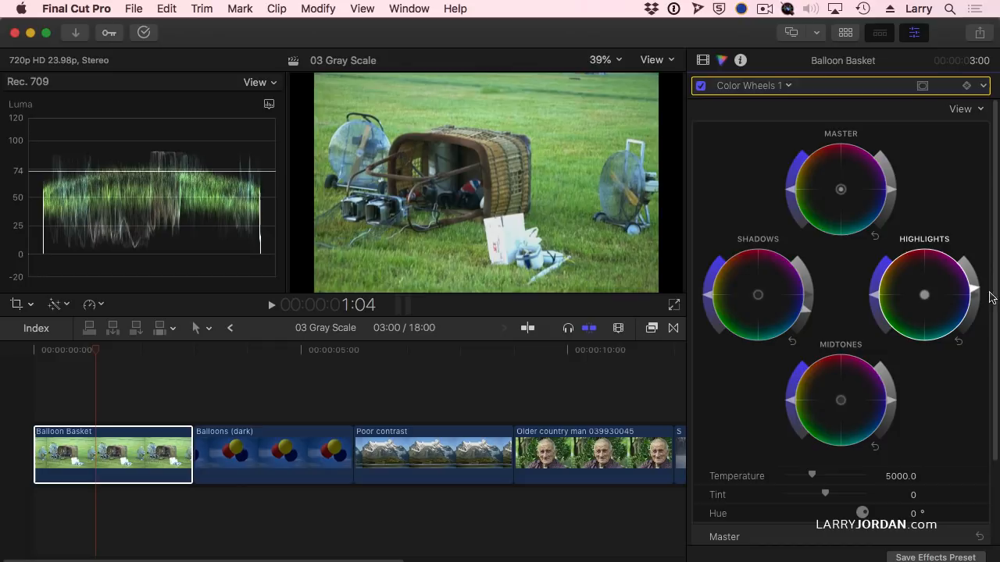
mouse_move(531, 250)
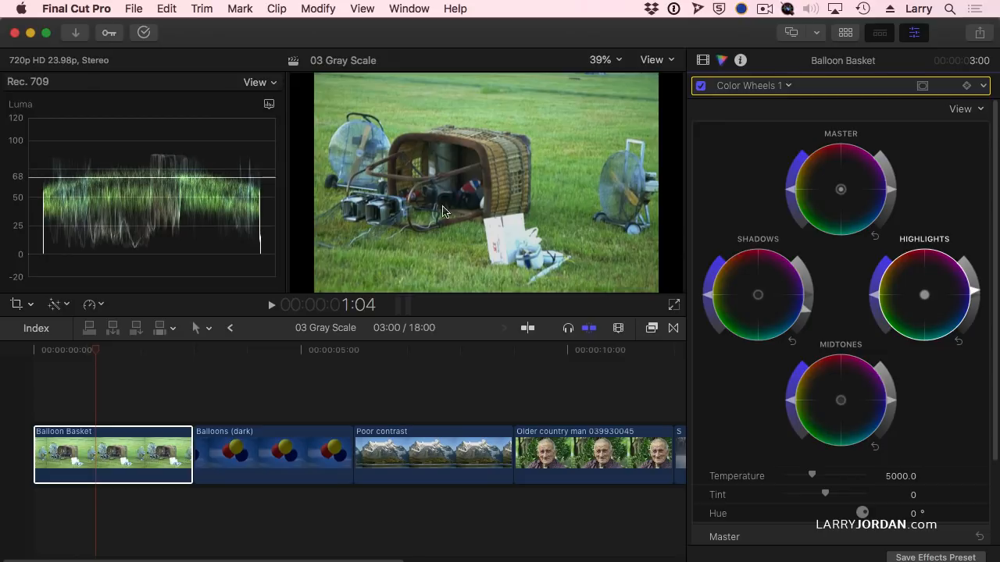
mouse_move(806, 317)
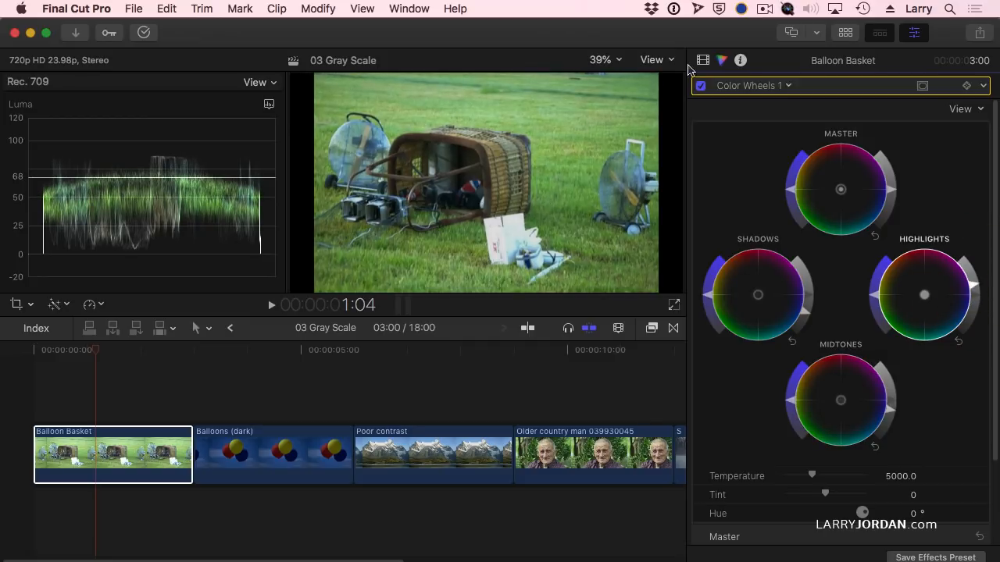
- Toggle Color Wheels 1 off and on to compare, then bring up Balloons (dark)
left_click(700, 86)
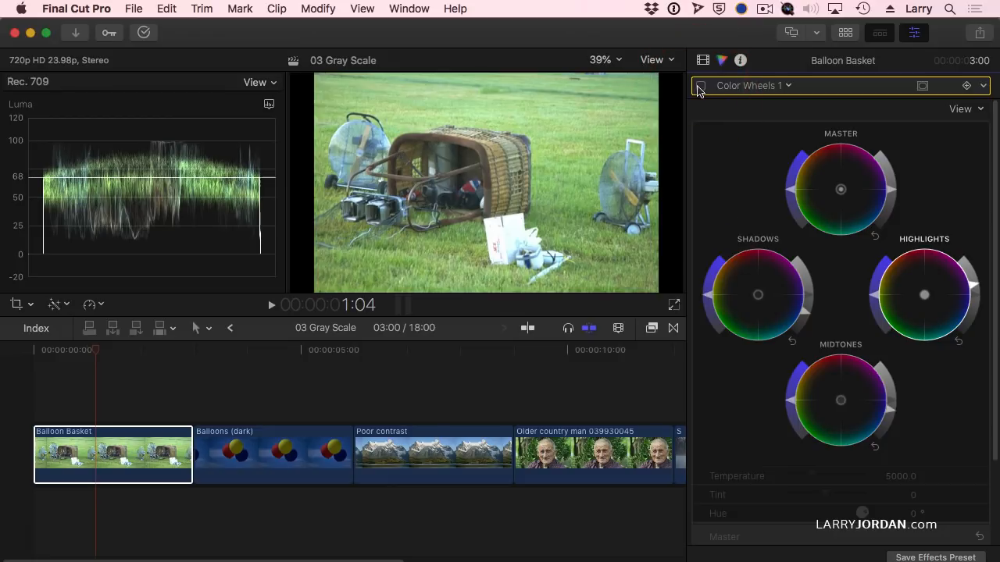
left_click(700, 86)
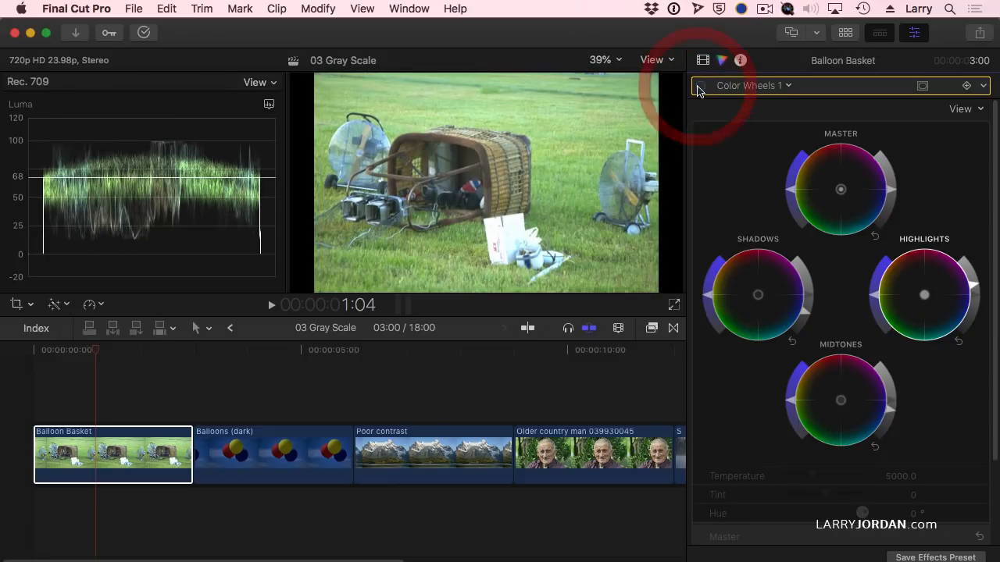
left_click(701, 86)
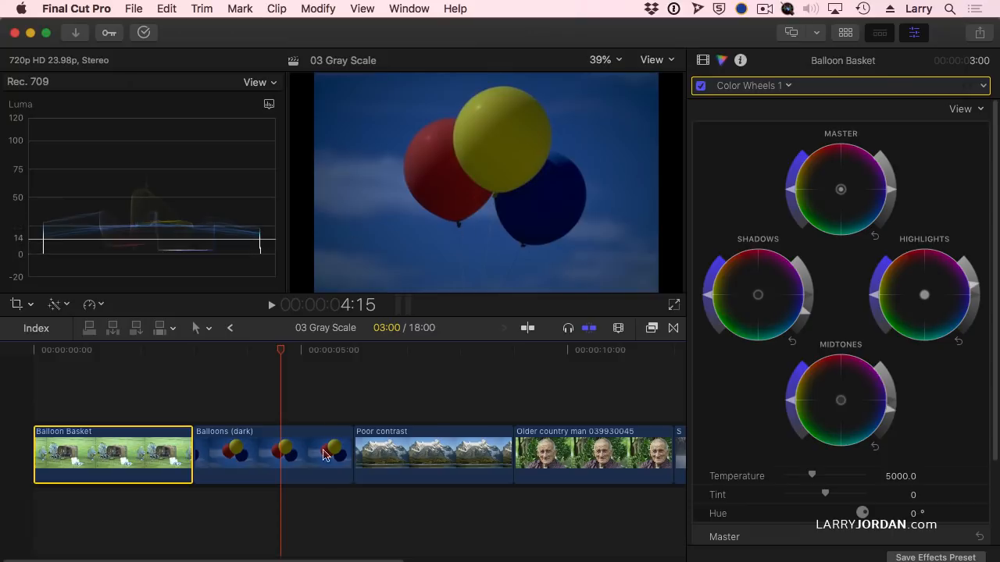
- Set the Balloons (dark) Color Board exposure to shadows 3% and highlights 45%
left_click(272, 454)
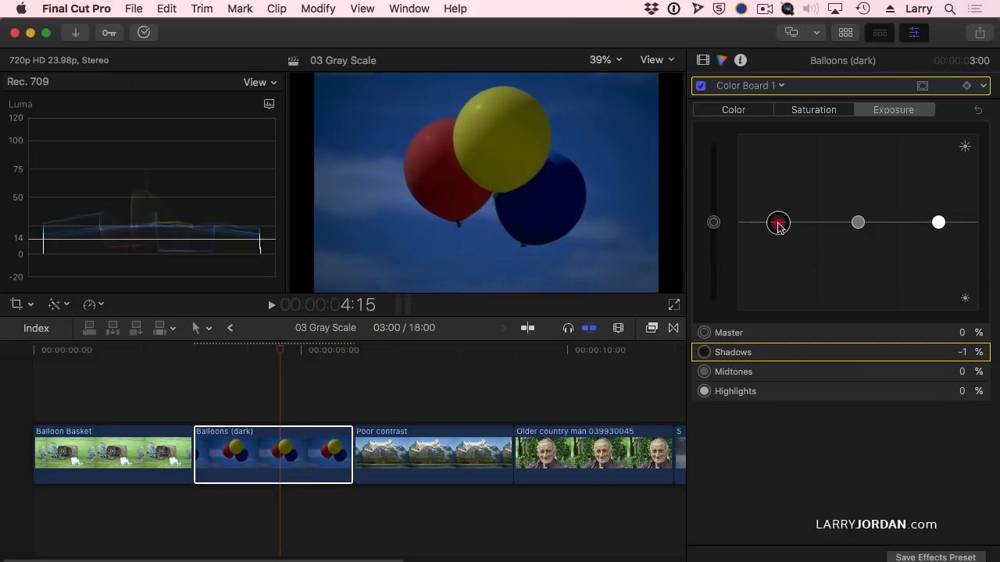
left_click_drag(777, 223, 777, 231)
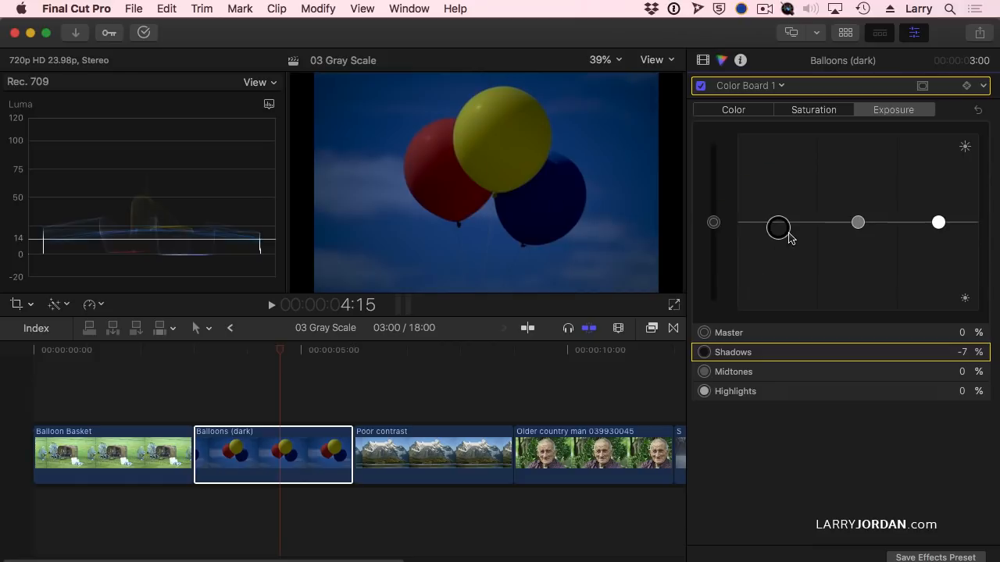
left_click_drag(778, 227, 778, 219)
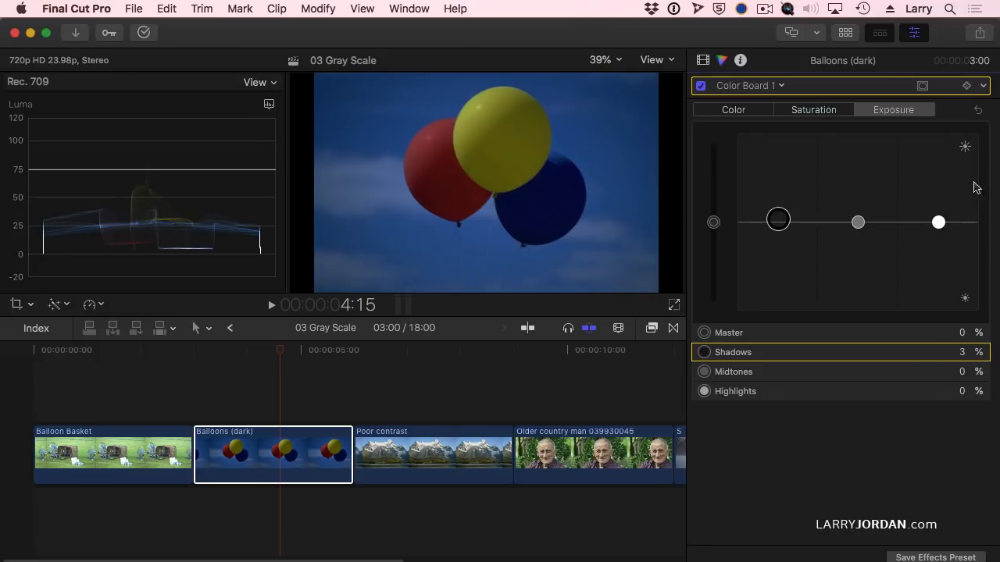
left_click_drag(938, 223, 938, 216)
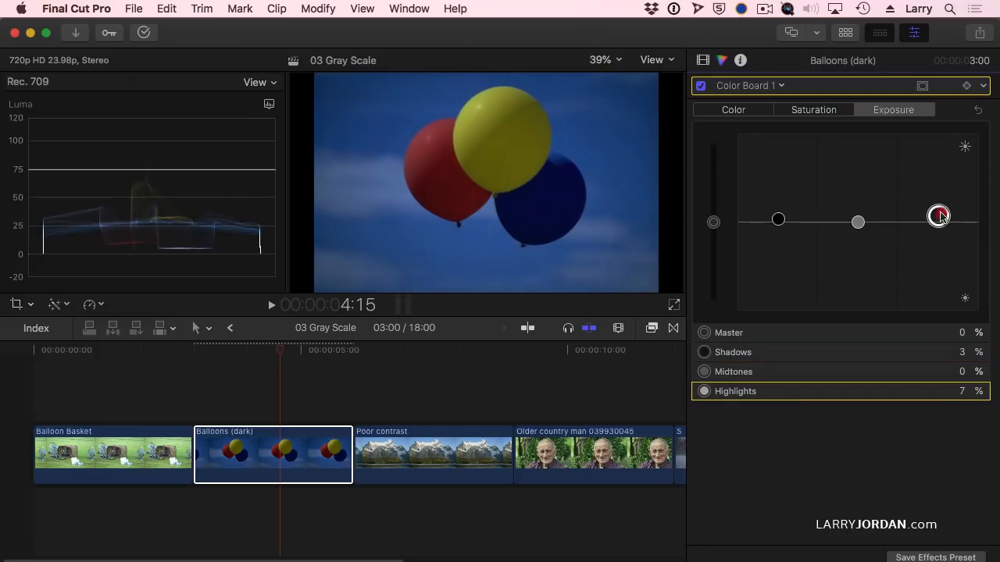
left_click_drag(938, 216, 938, 173)
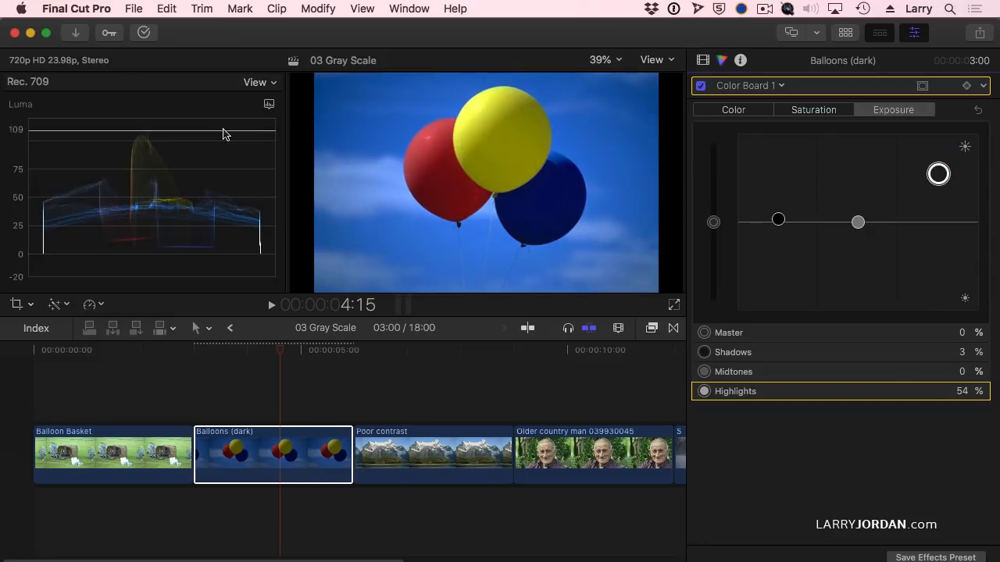
left_click_drag(938, 173, 938, 182)
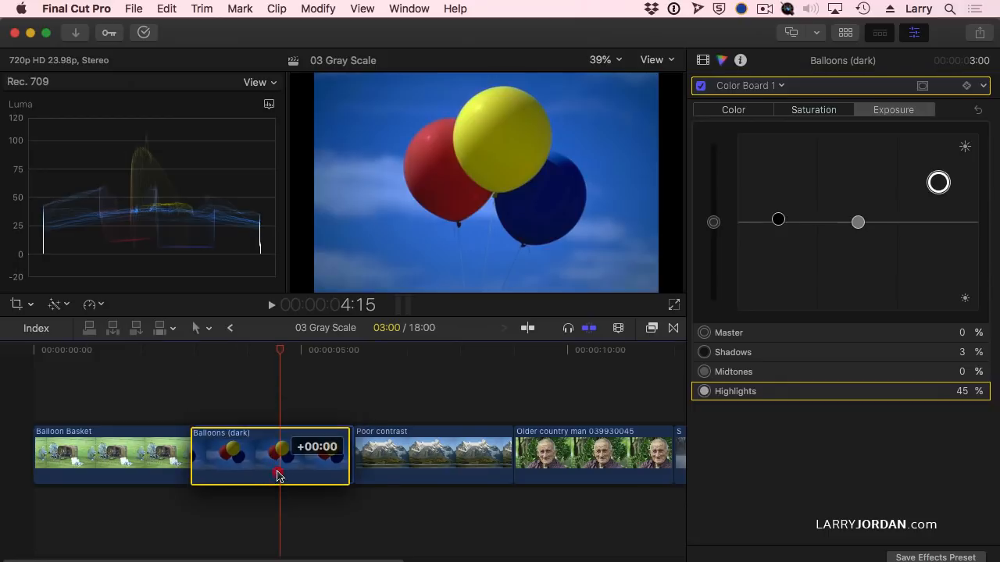
- Raise the Balloons (dark) highlights to 59% and show the color effects browser
left_click_drag(938, 182, 938, 170)
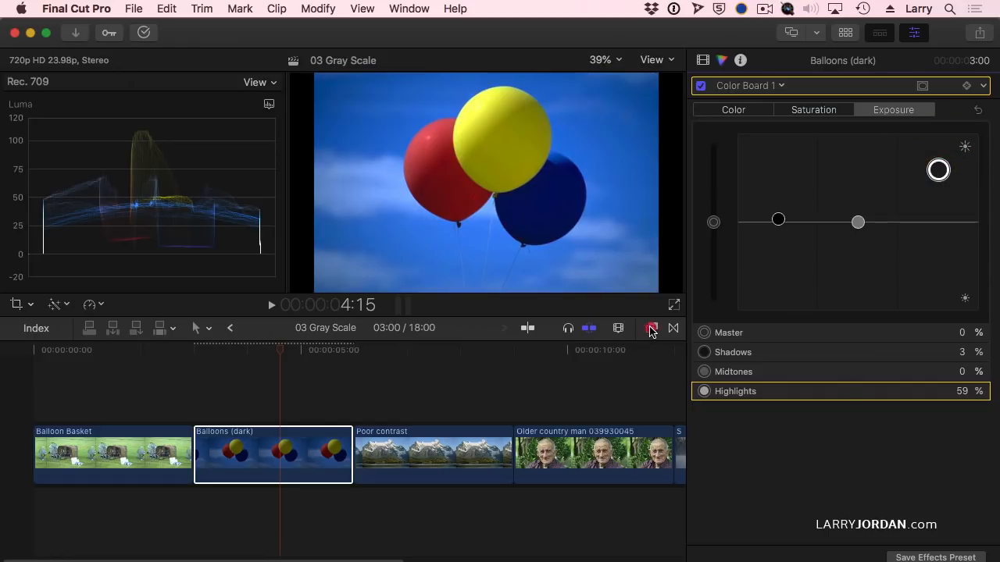
left_click(652, 327)
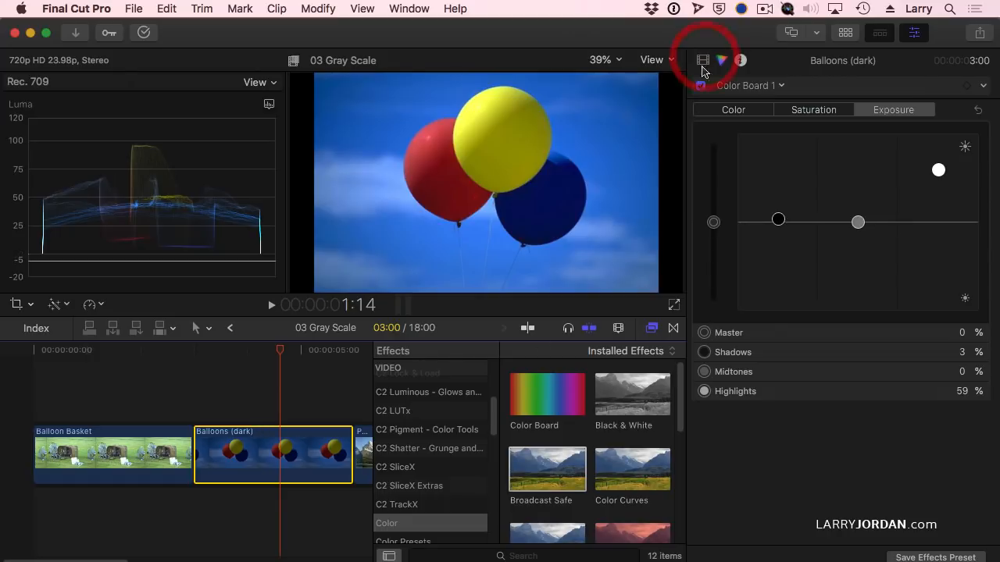
- Apply Broadcast Safe to Balloons (dark), toggle it to compare, then delete it
left_click(702, 59)
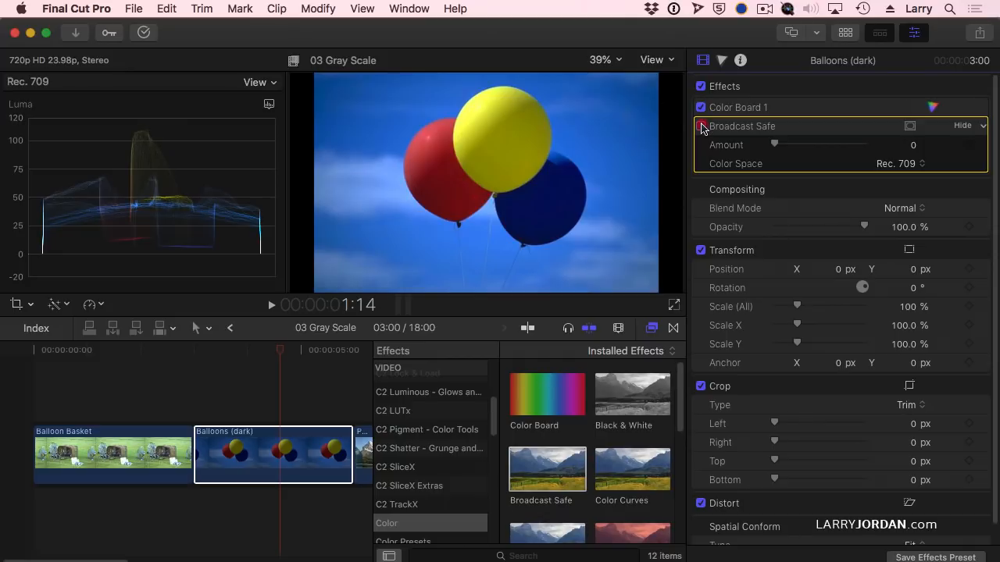
left_click(700, 126)
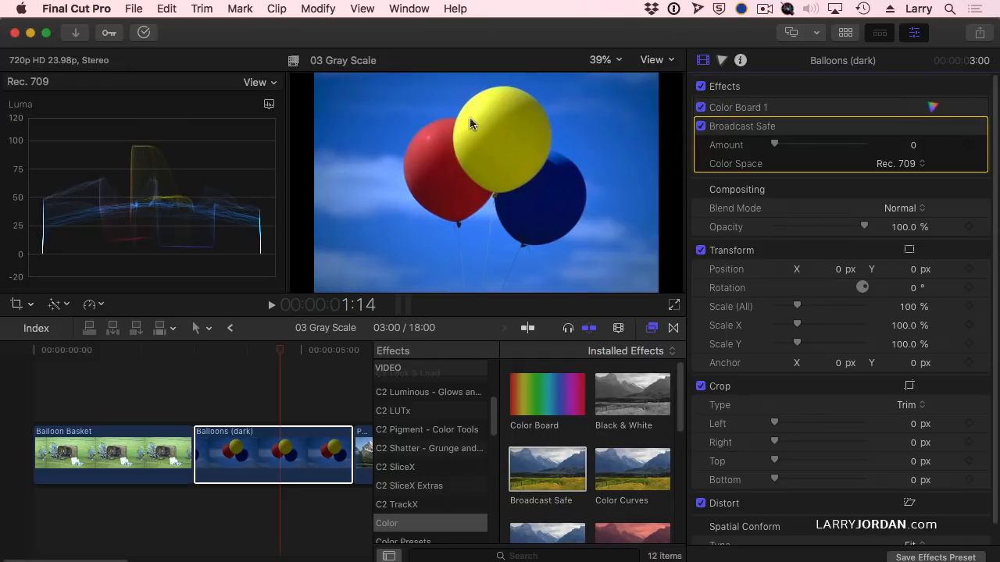
mouse_move(478, 107)
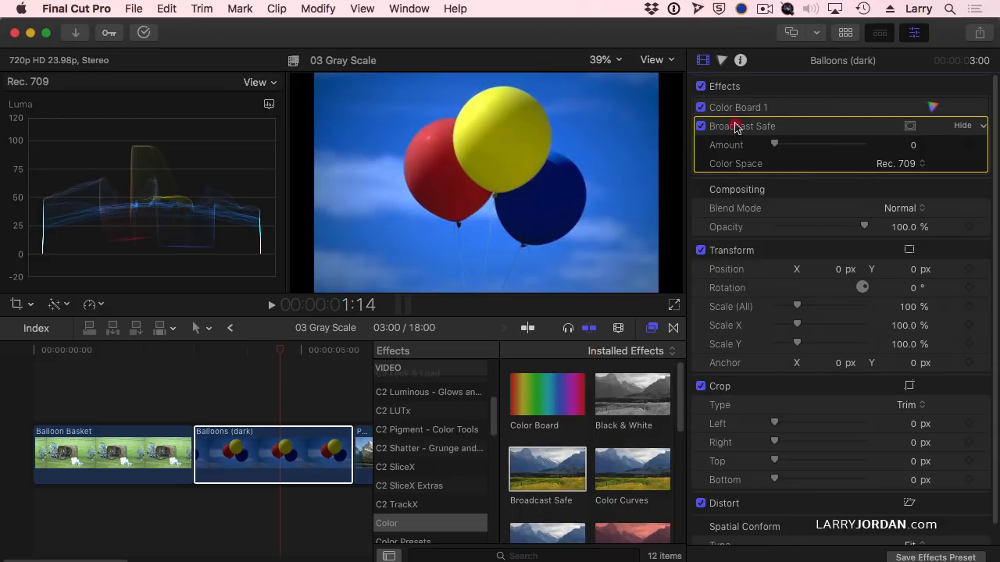
left_click(240, 9)
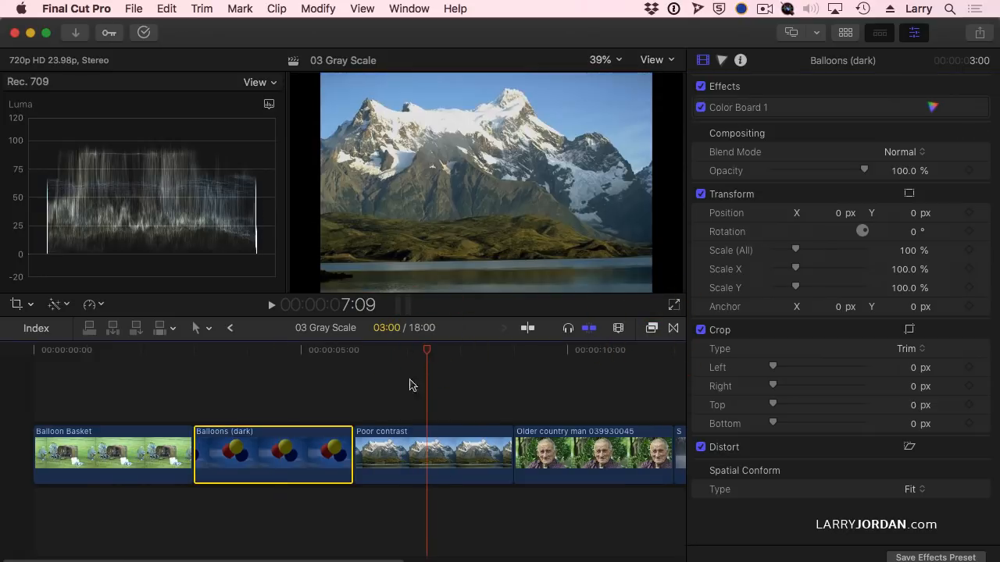
- Add a Color Wheels correction to Poor contrast with raised highlights
left_click(432, 454)
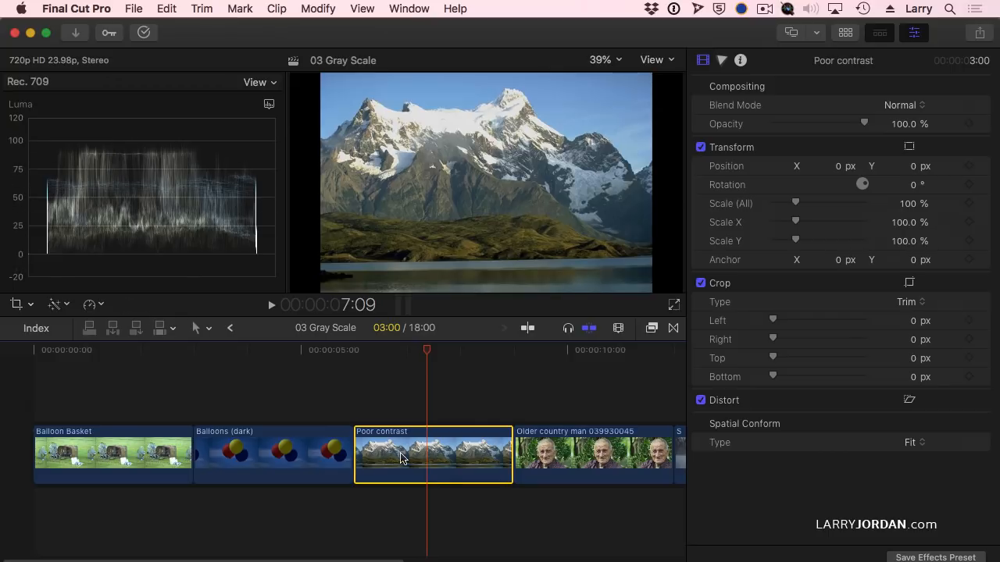
mouse_move(781, 81)
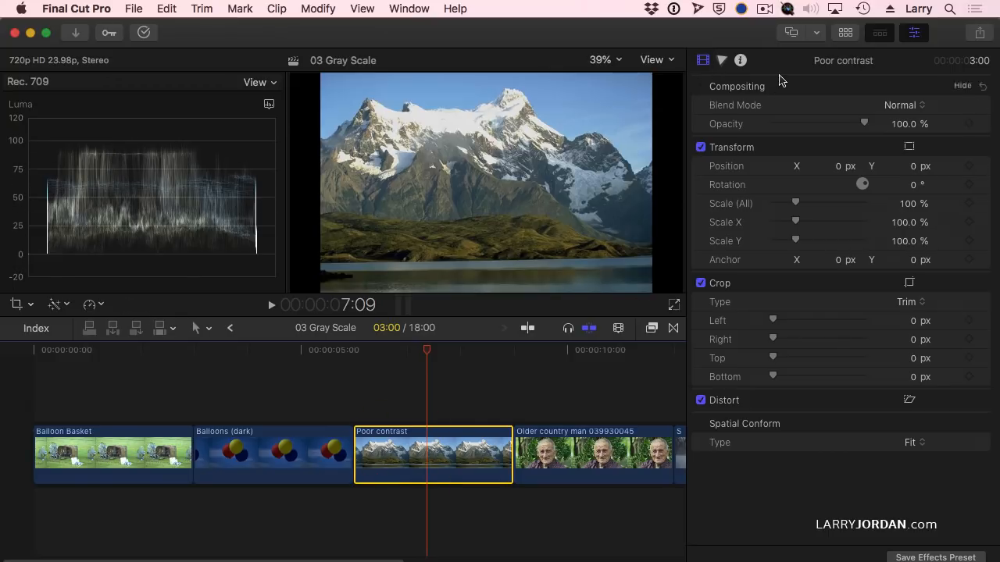
left_click(721, 60)
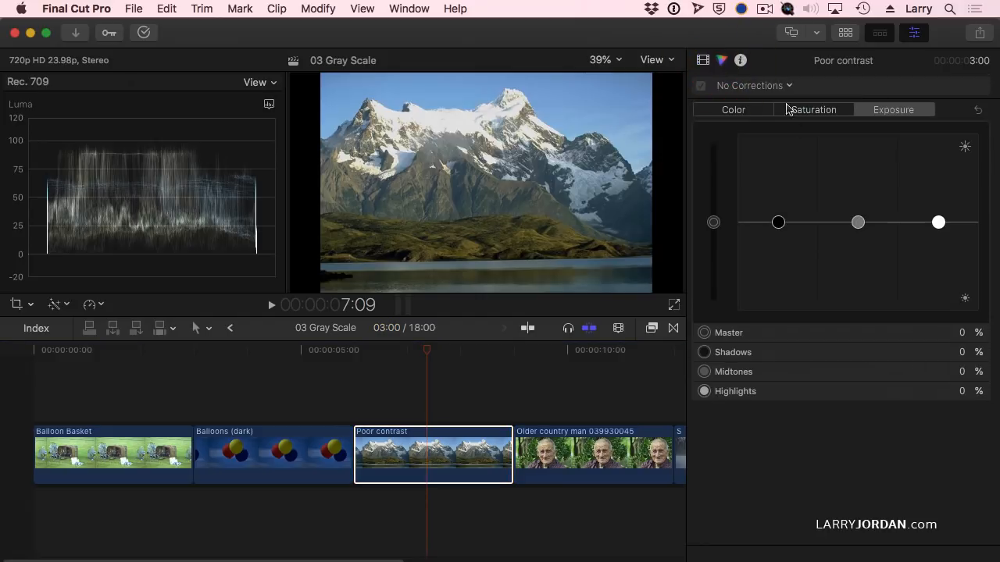
mouse_move(769, 128)
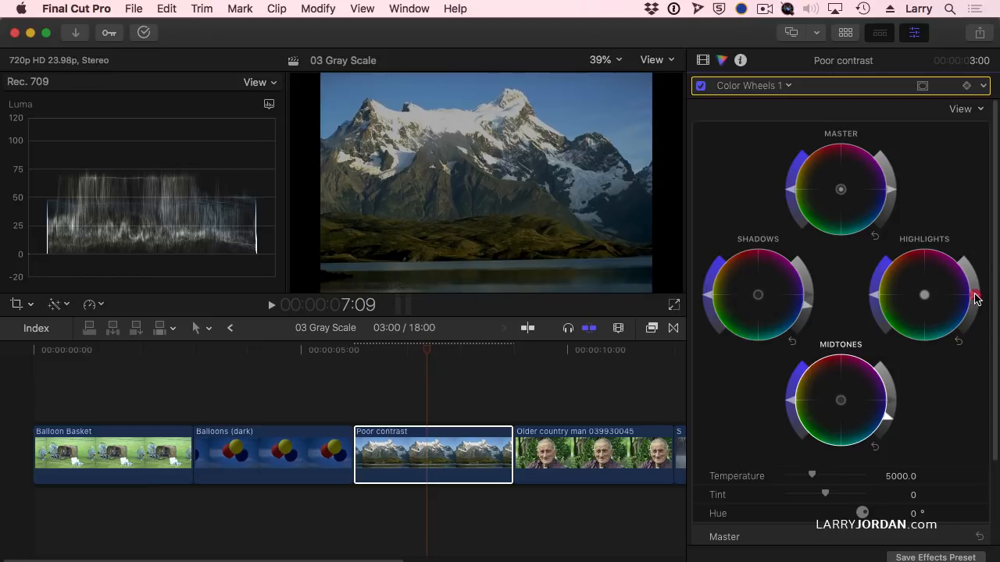
left_click_drag(975, 295, 975, 279)
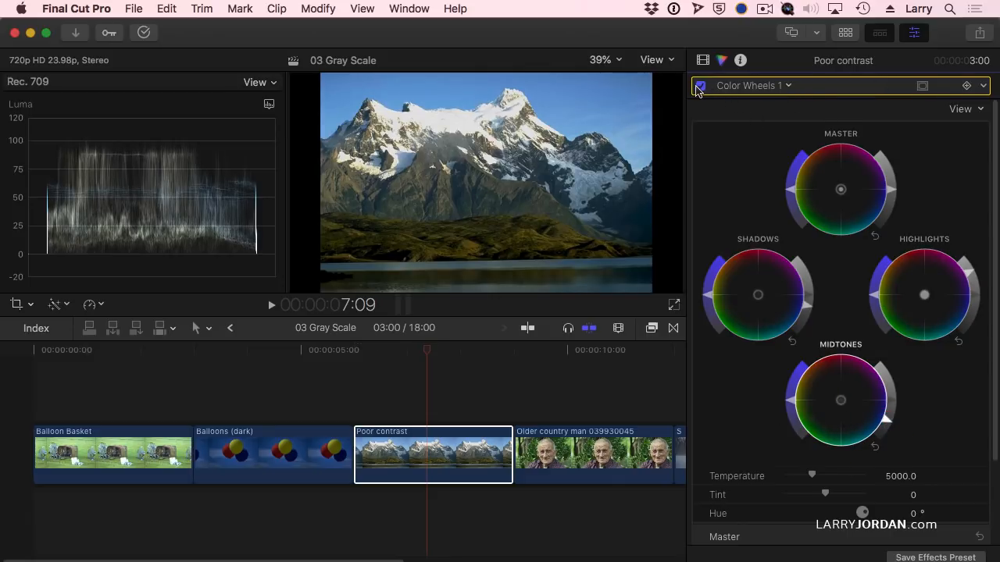
- Toggle Color Wheels 1 off, on and off to compare, then show the country man shot
left_click(700, 85)
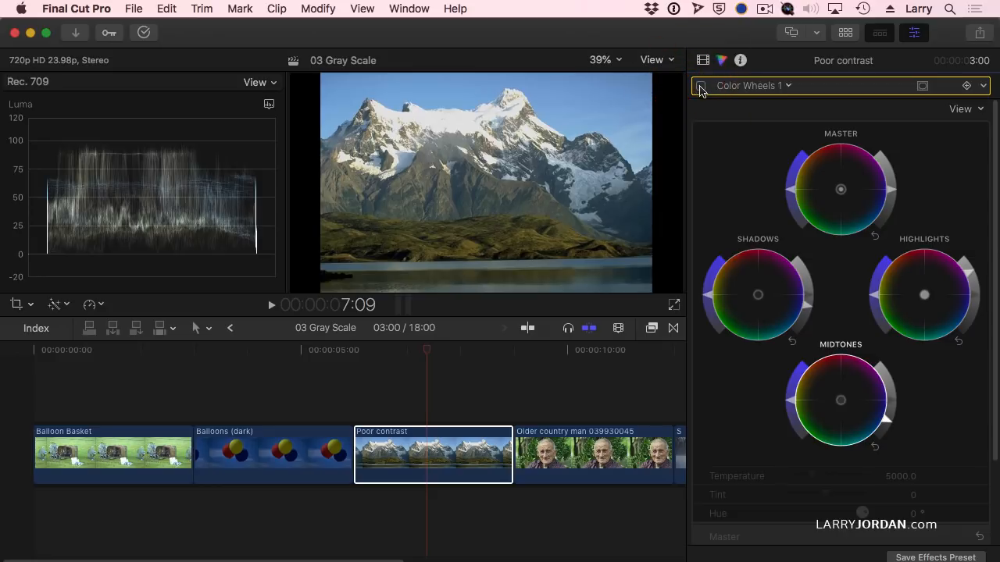
left_click(701, 86)
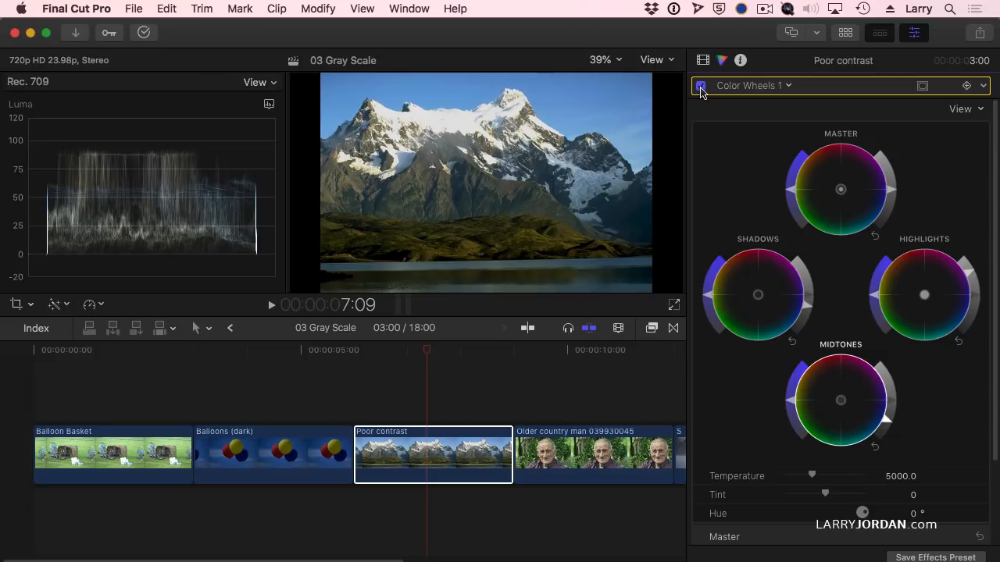
left_click(700, 85)
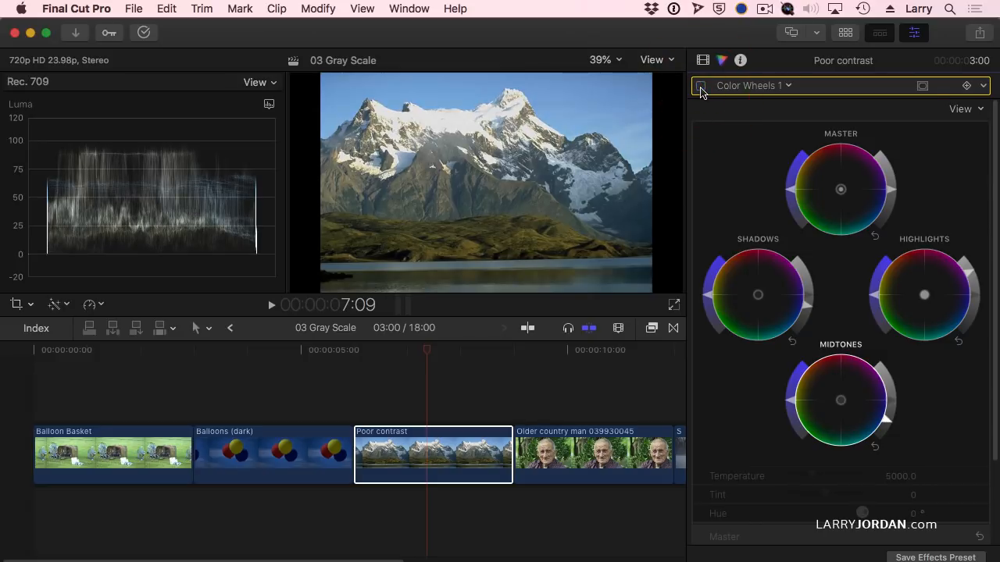
left_click(605, 349)
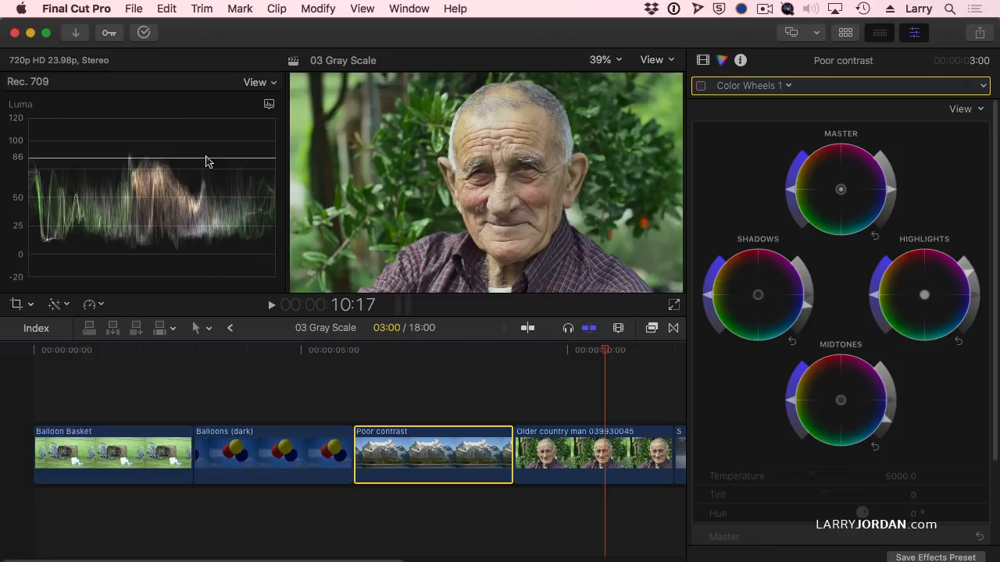
- Raise the Older country man clip's Color Wheels highlights and toggle the correction to compare
left_click(592, 454)
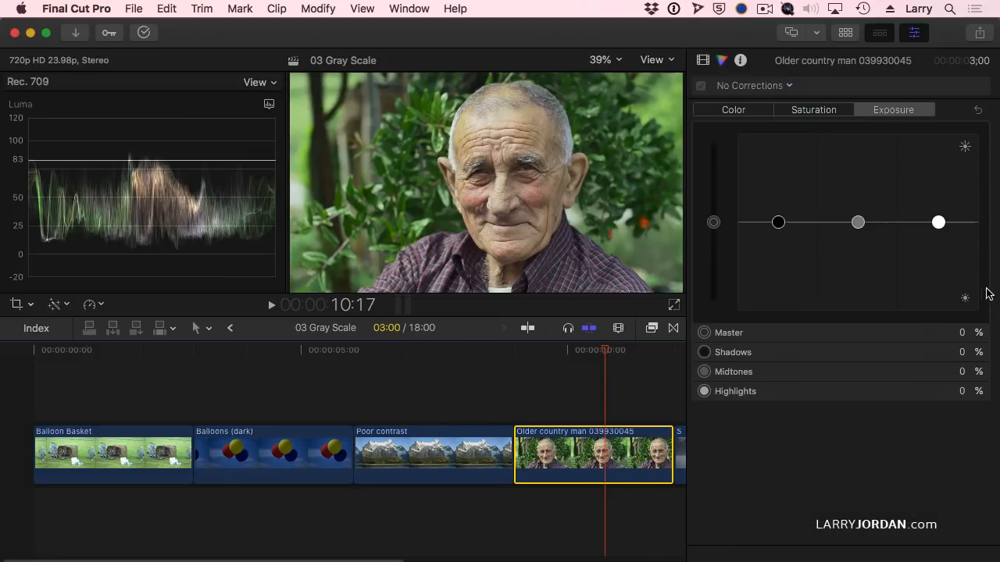
mouse_move(787, 92)
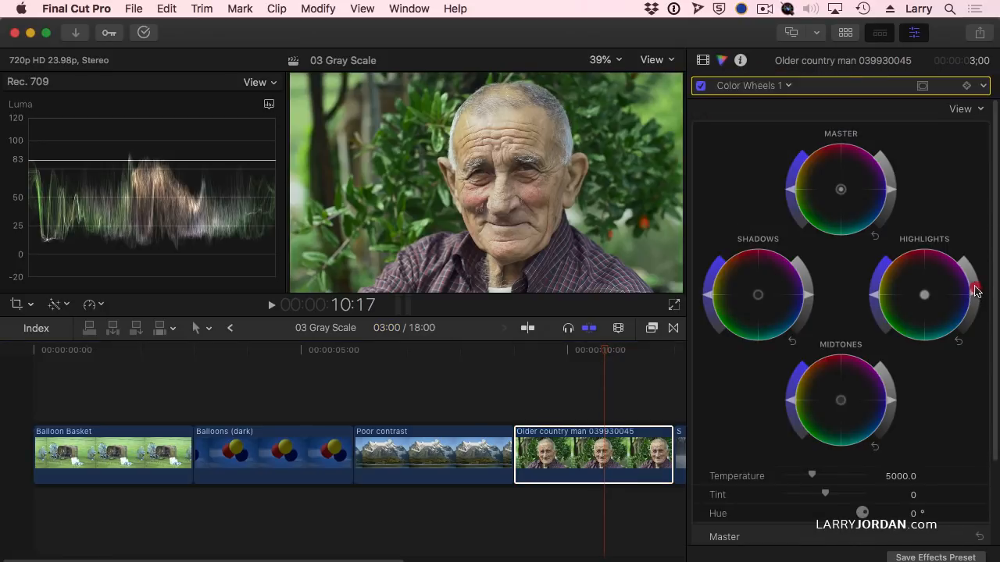
left_click_drag(976, 291, 972, 285)
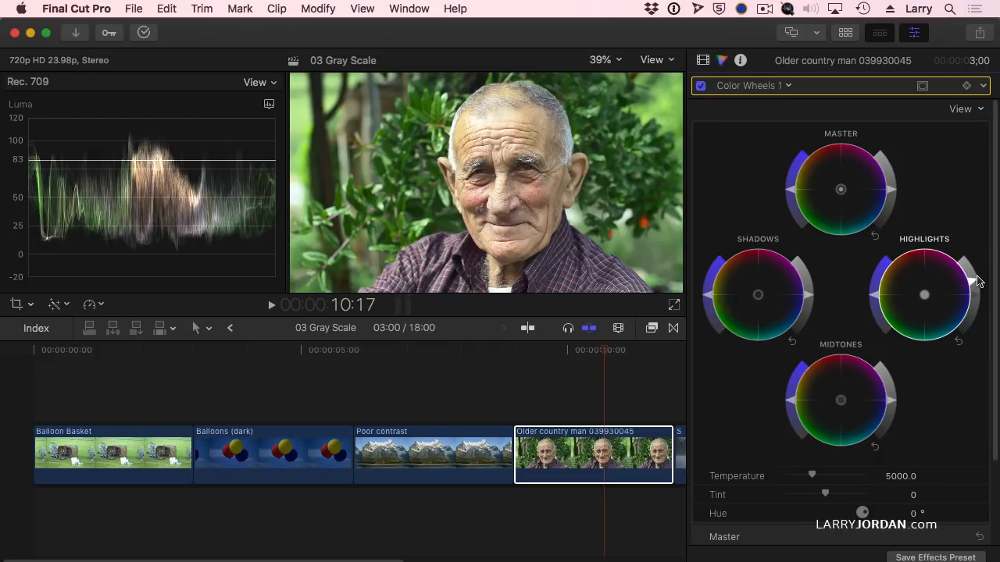
mouse_move(972, 281)
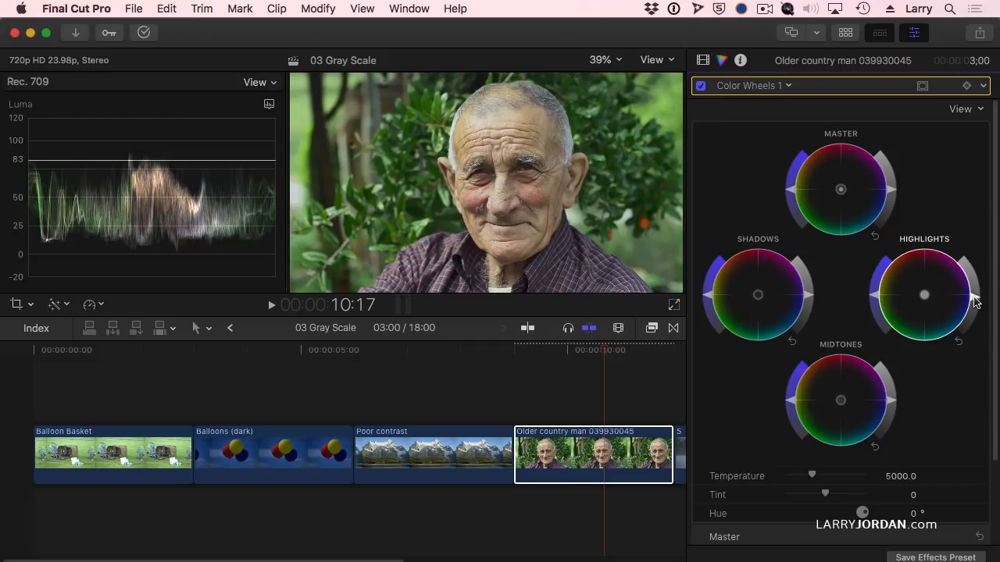
mouse_move(519, 222)
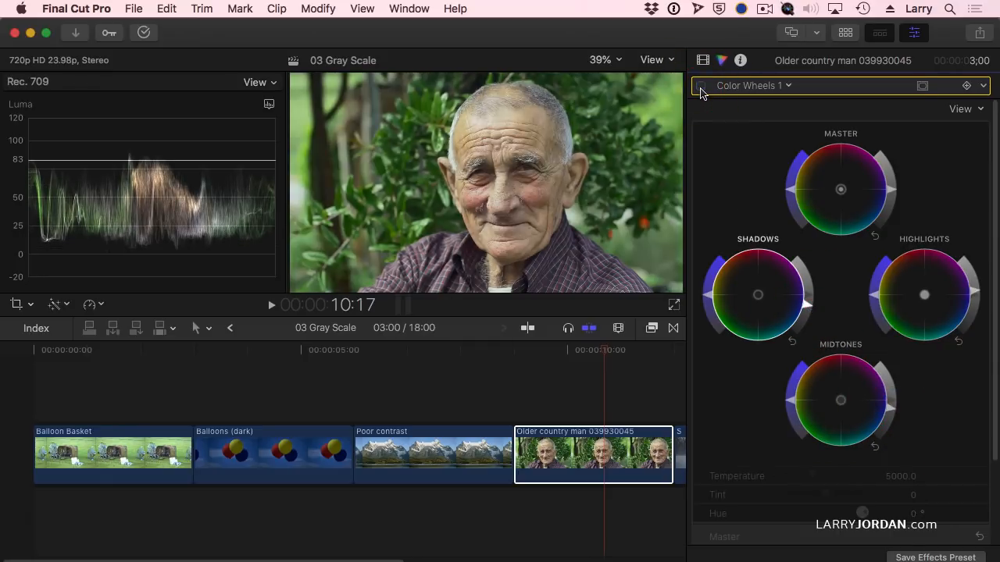
left_click(700, 86)
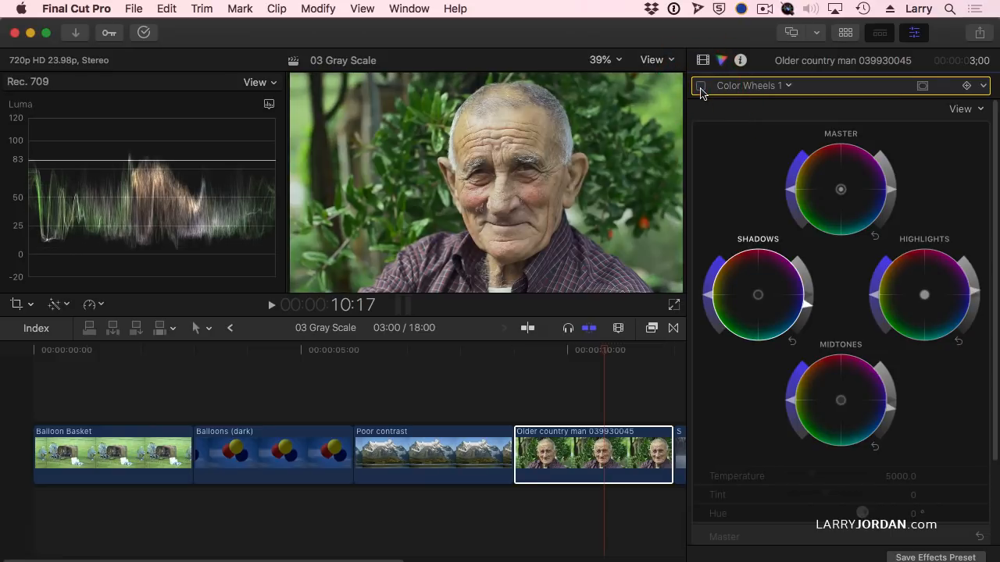
left_click(701, 86)
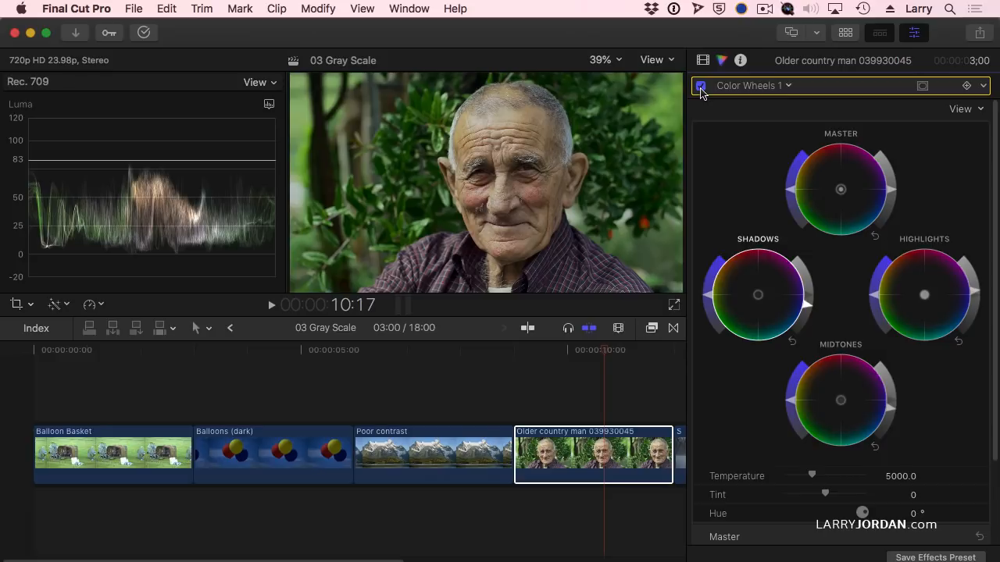
left_click(700, 85)
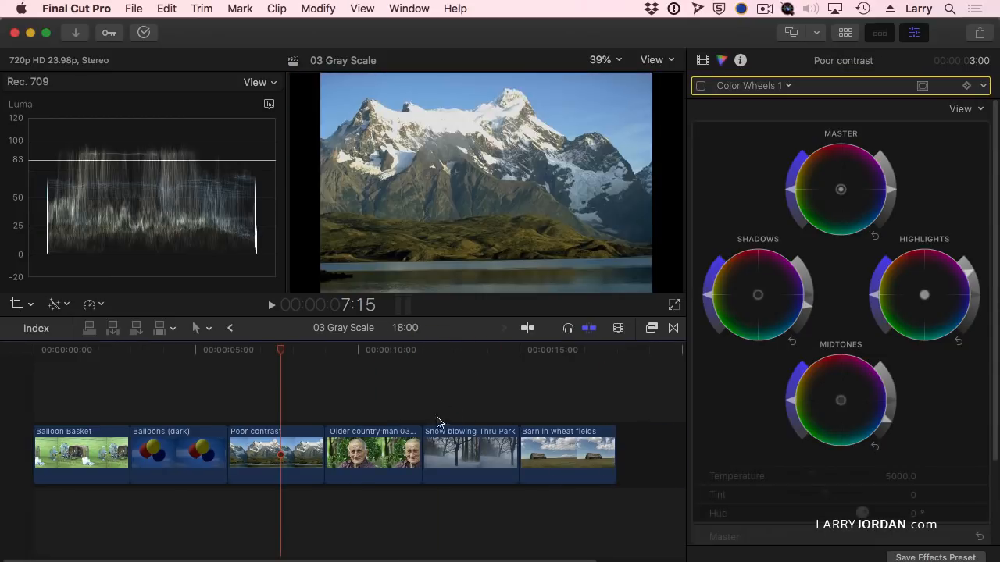
- Select the Snow blowing Thru Park clip, darken its shadows to −32%, and start brightening highlights
left_click(476, 350)
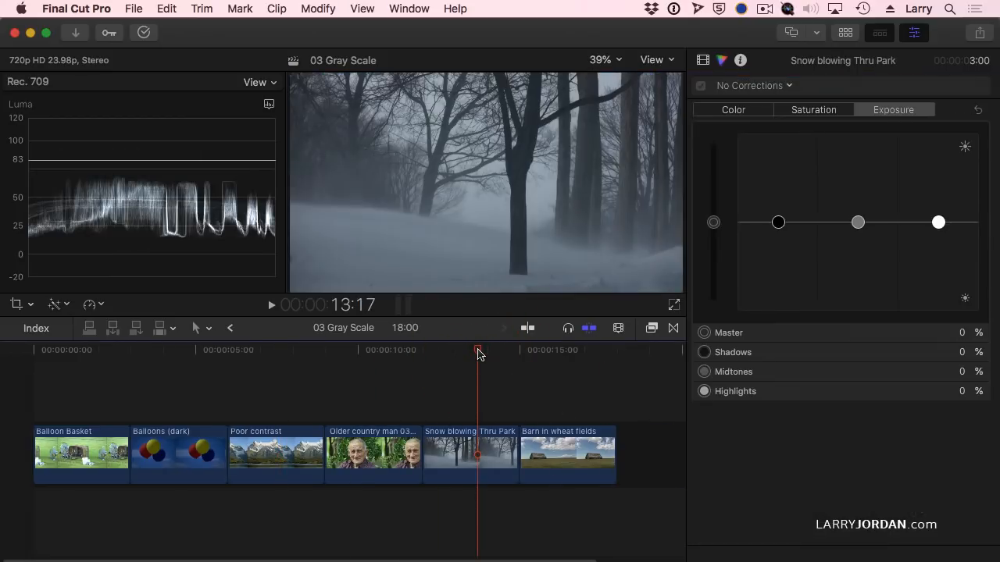
left_click(469, 453)
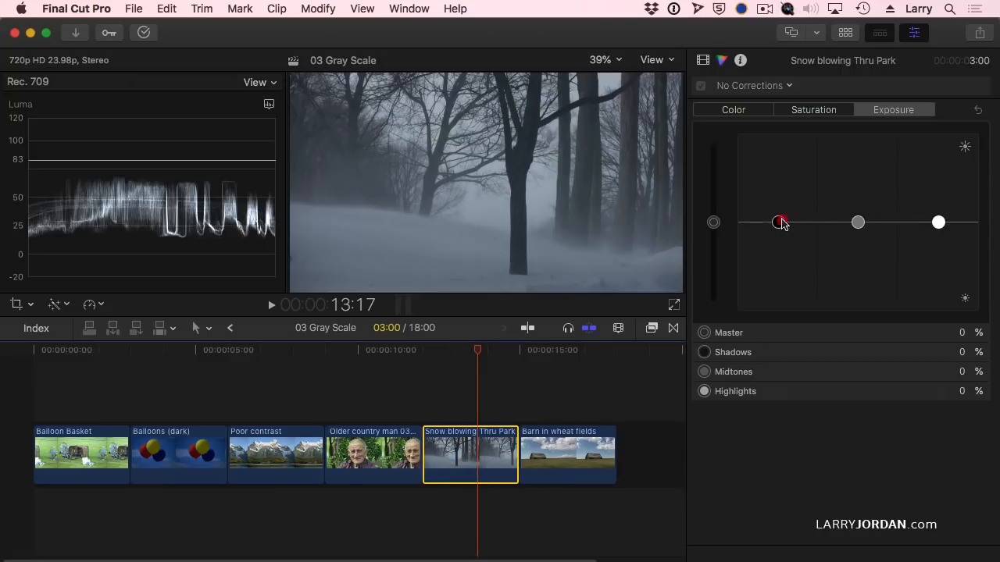
left_click_drag(781, 222, 778, 238)
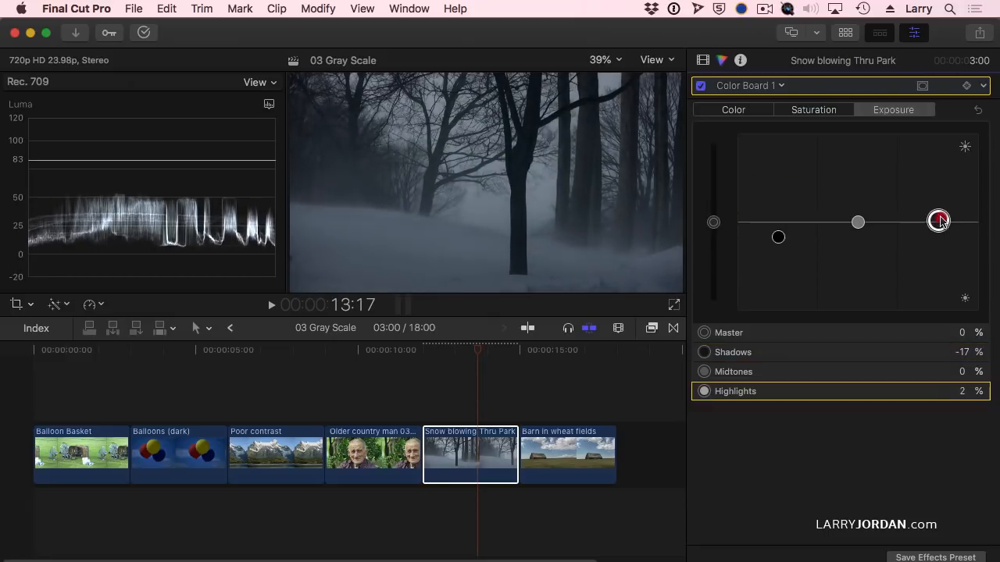
left_click_drag(938, 220, 938, 188)
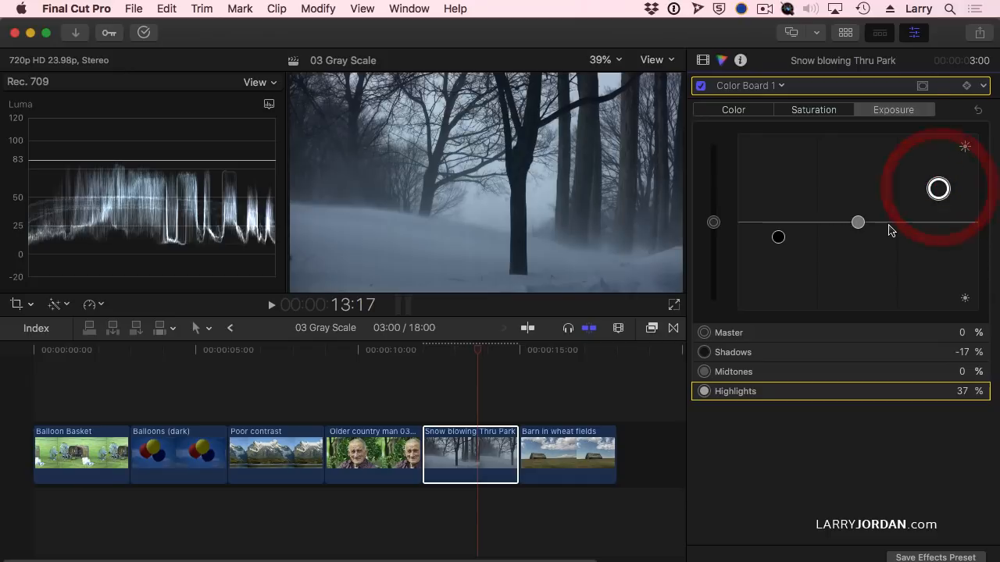
left_click_drag(858, 222, 857, 231)
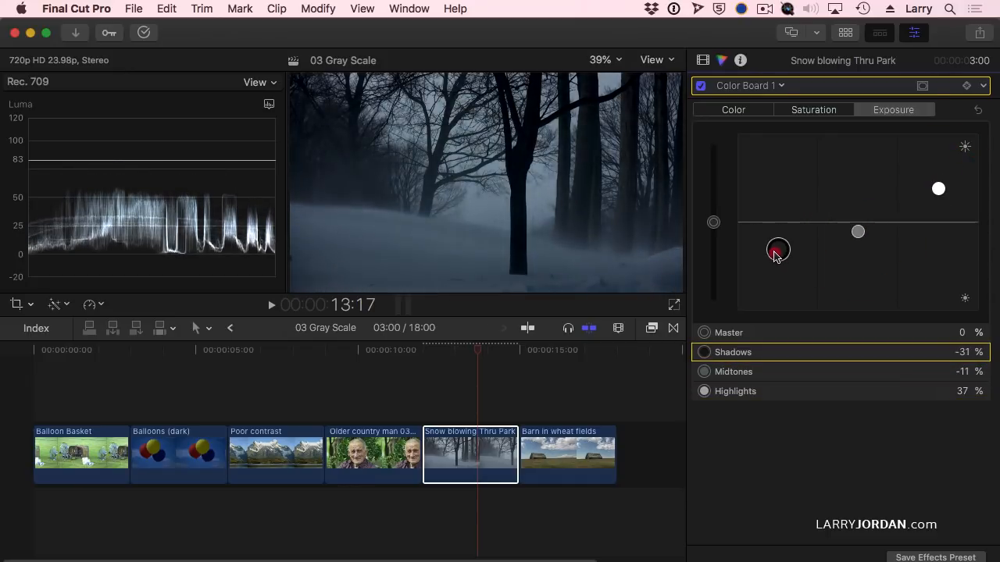
- Pull the snow clip's midtones down to −33% and push highlights up to 79%
left_click_drag(858, 231, 857, 226)
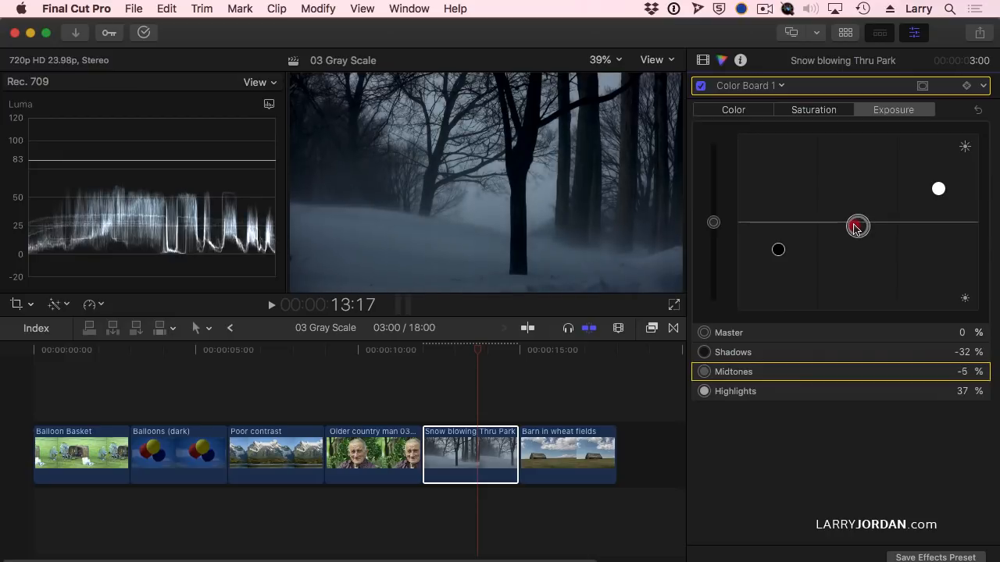
left_click_drag(858, 229, 938, 187)
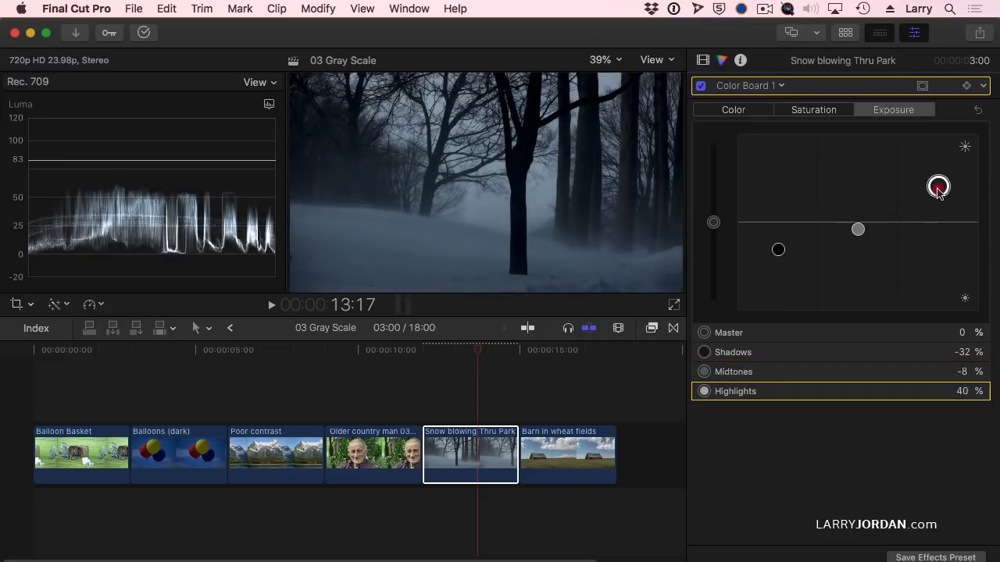
left_click_drag(938, 186, 938, 158)
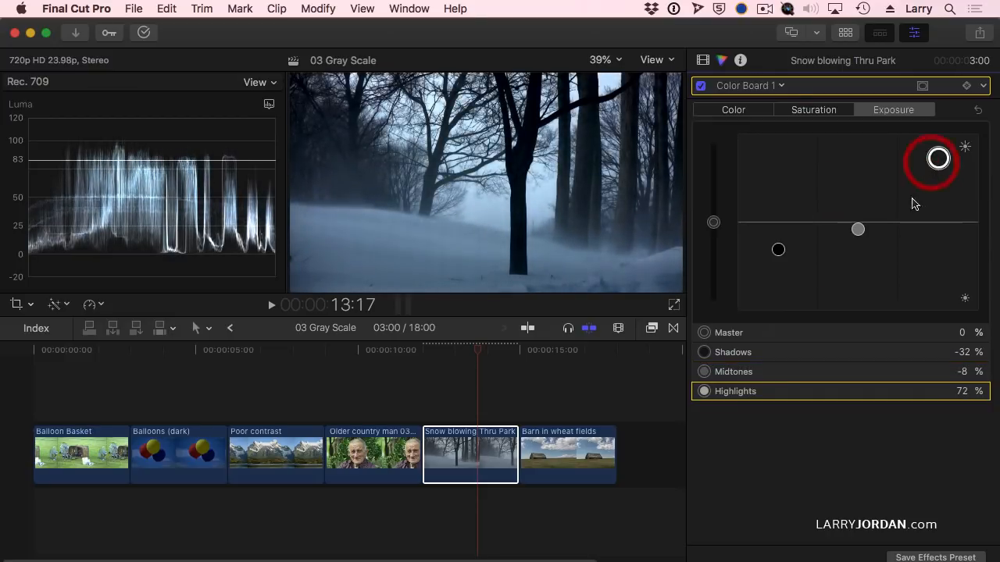
left_click_drag(857, 229, 858, 234)
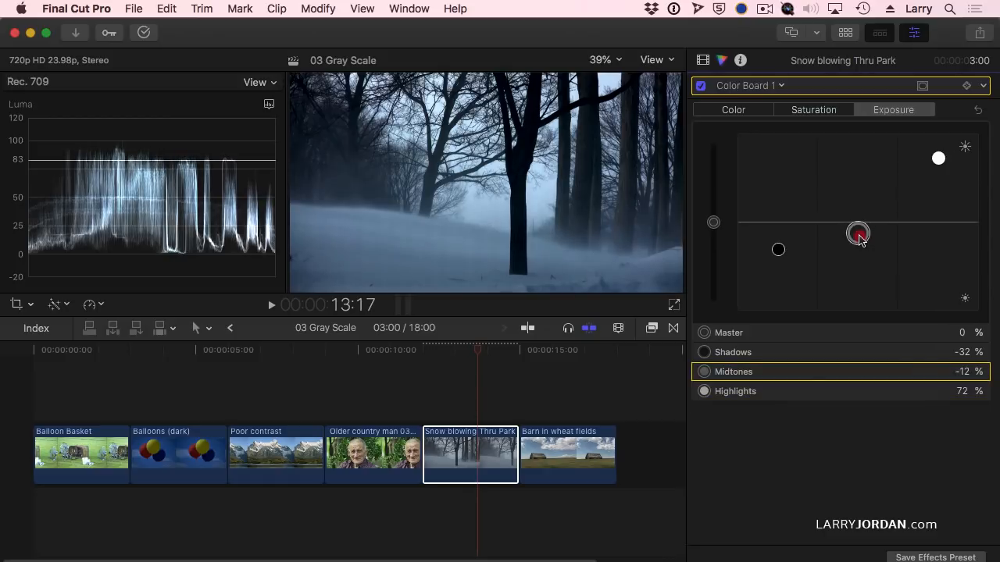
left_click_drag(857, 233, 875, 231)
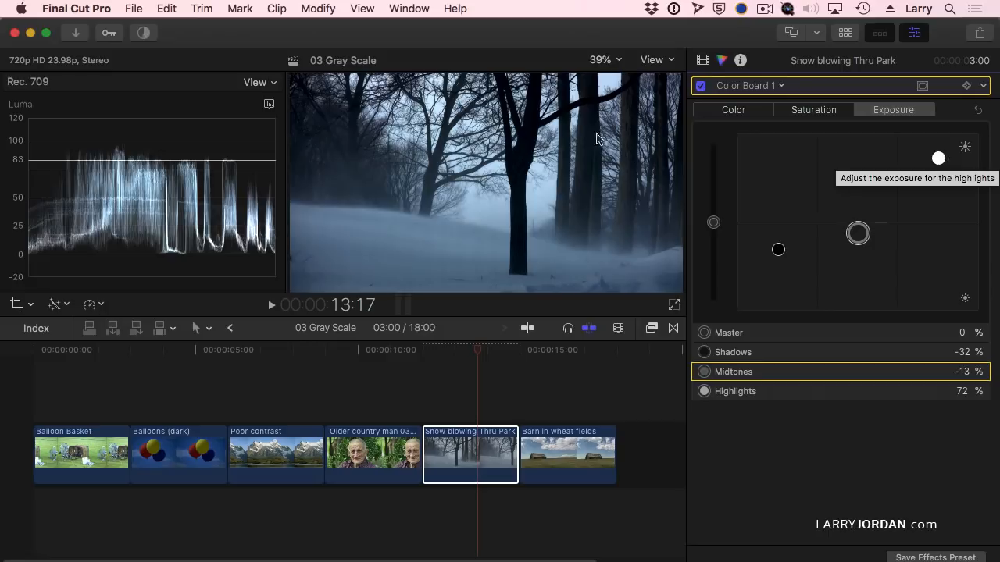
mouse_move(805, 229)
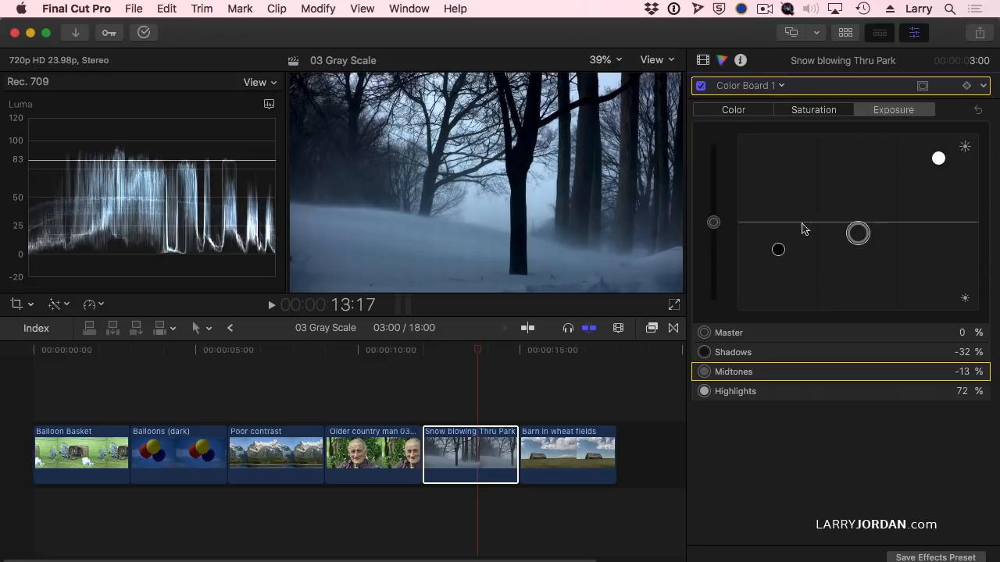
left_click_drag(857, 233, 857, 254)
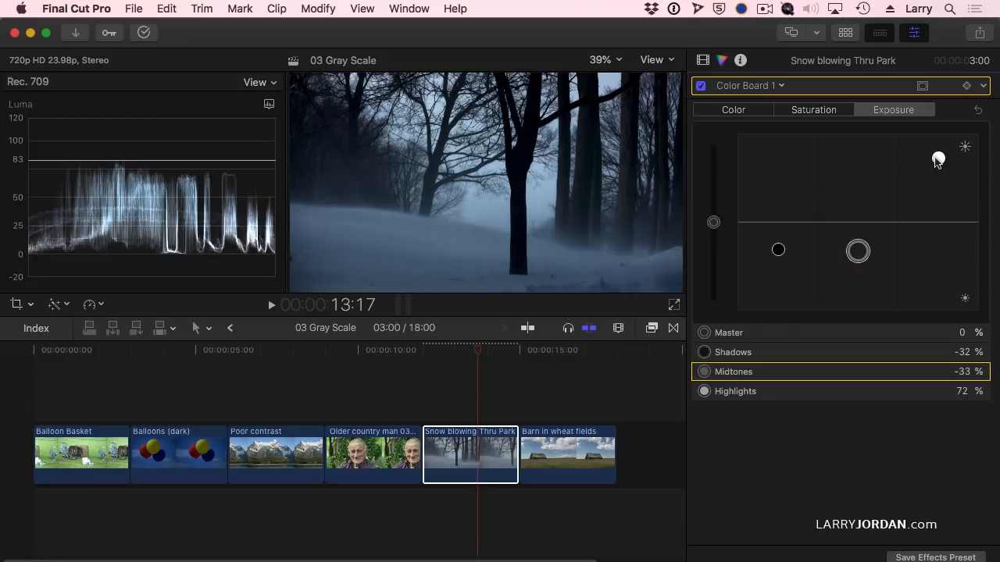
left_click_drag(938, 160, 938, 152)
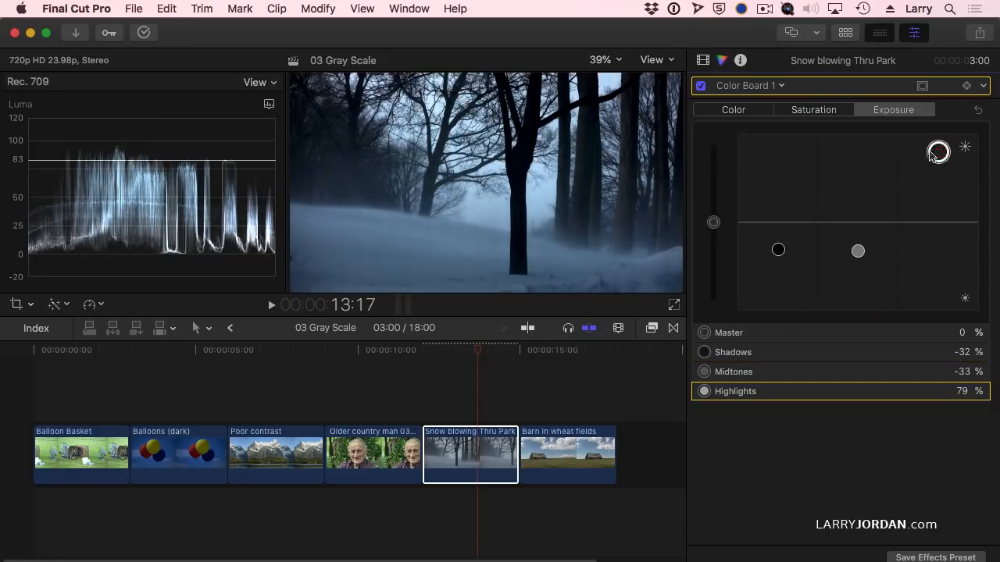
- Toggle the snow clip's Color Board 1 correction off and on to compare before and after
left_click(701, 86)
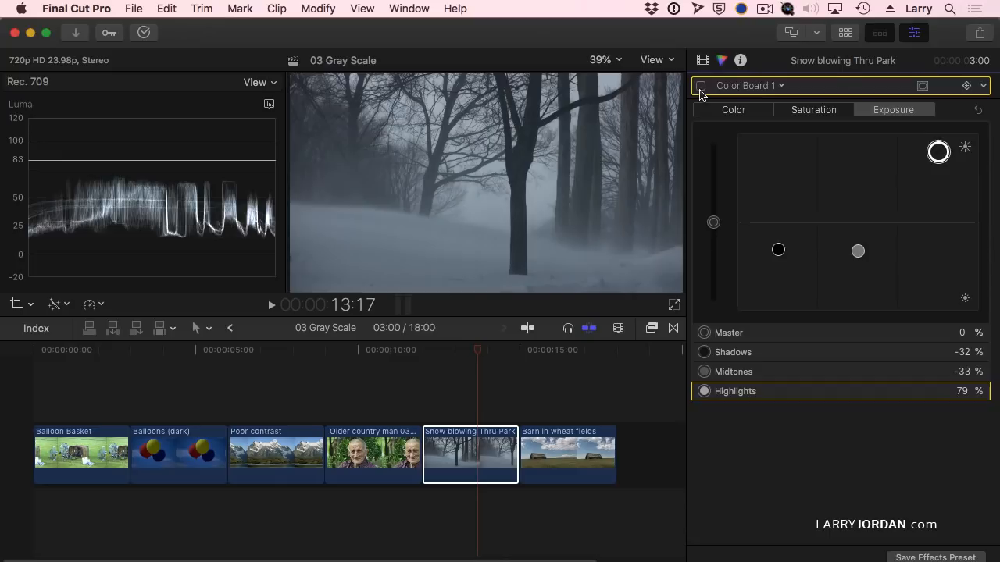
left_click(701, 86)
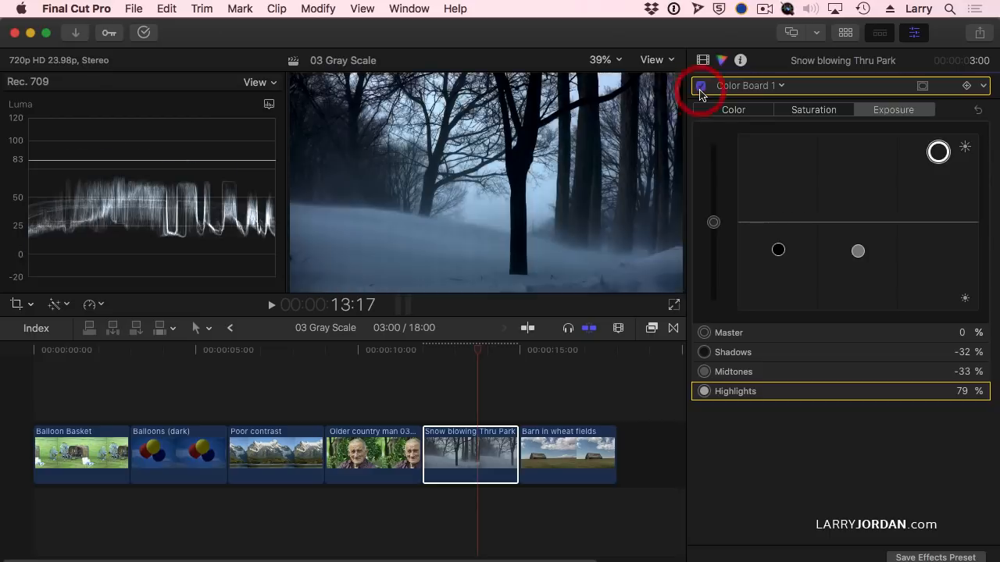
left_click(702, 86)
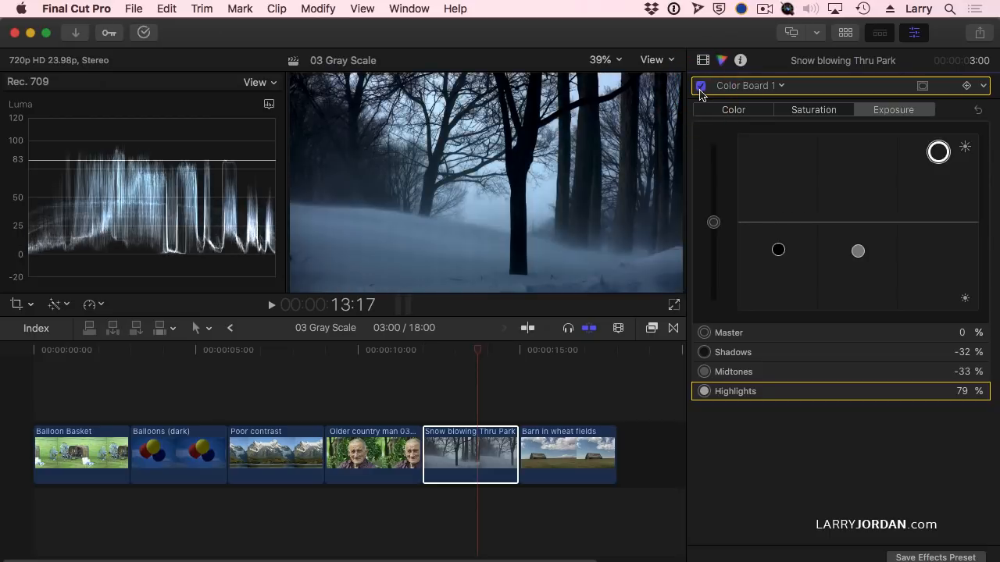
left_click(700, 85)
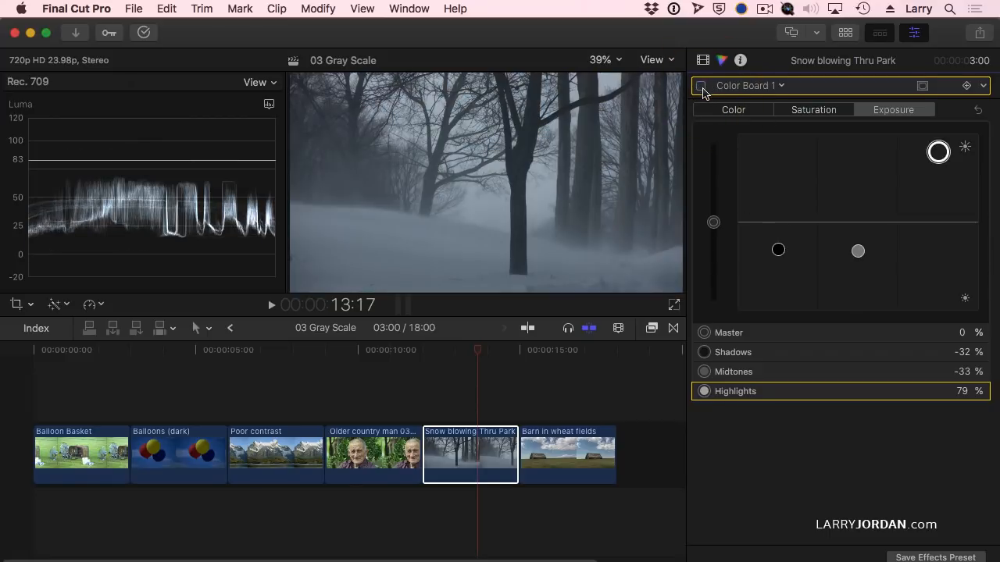
- Switch the correction back on and deepen the snow clip's midtones to −39%
left_click(700, 86)
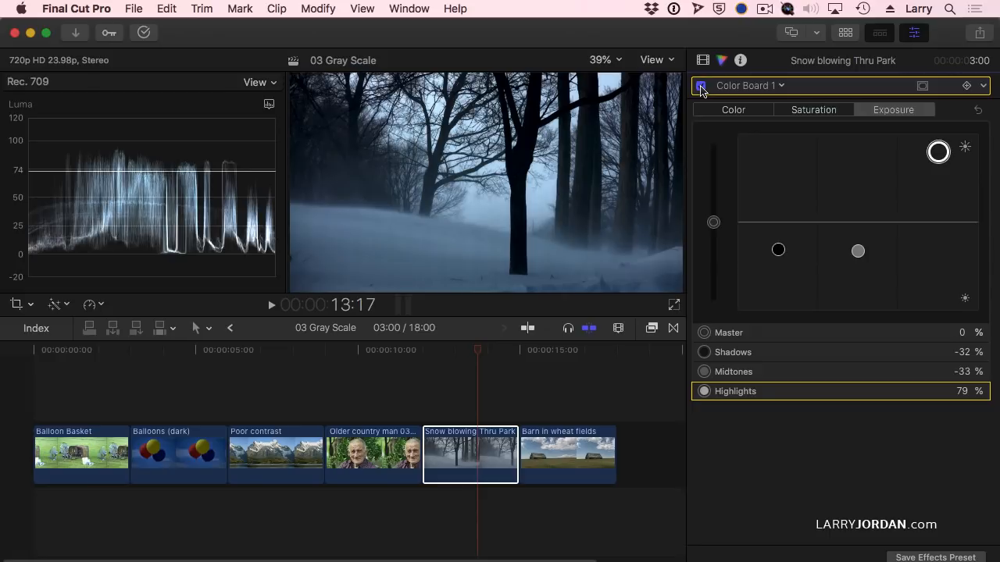
left_click_drag(858, 251, 857, 247)
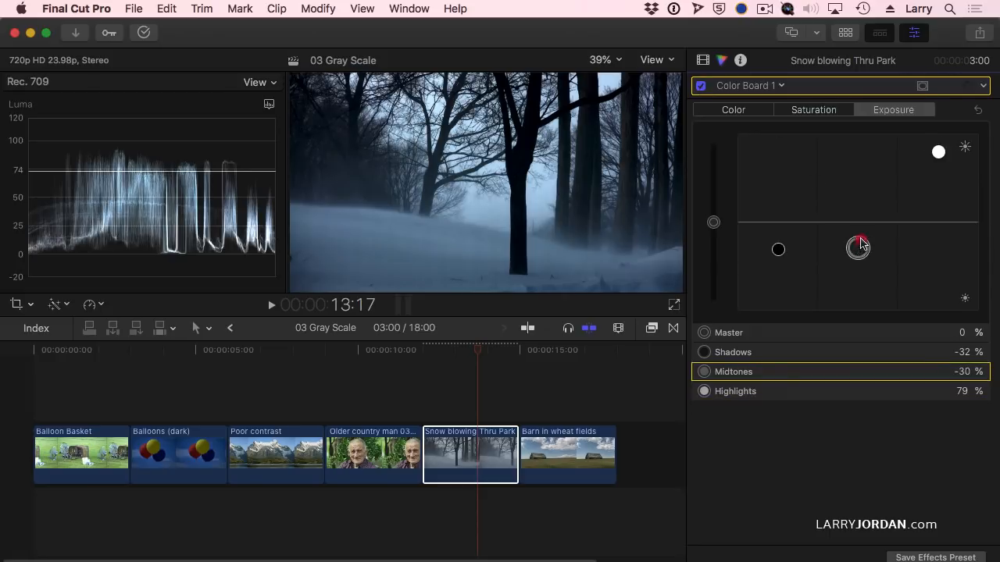
left_click_drag(857, 248, 857, 258)
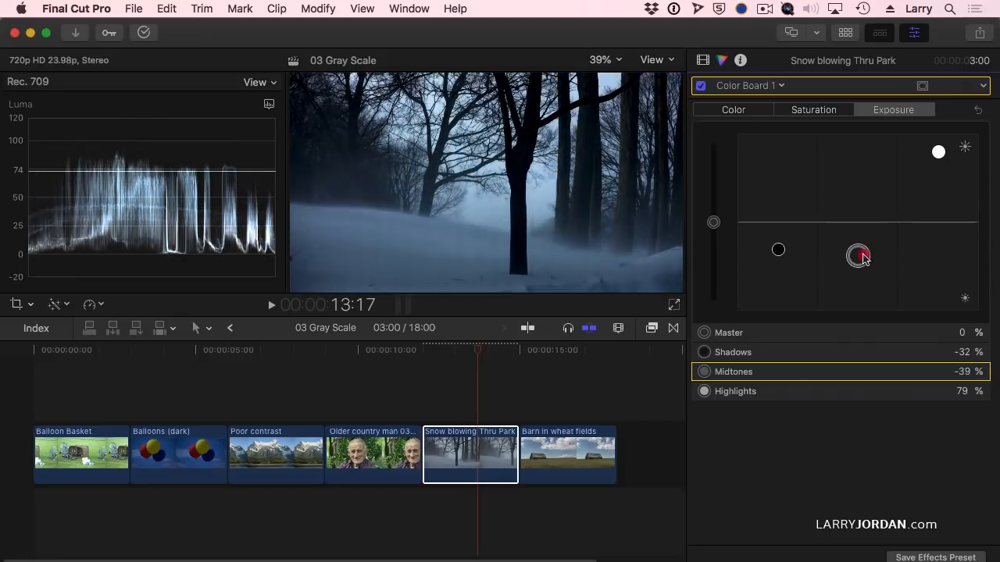